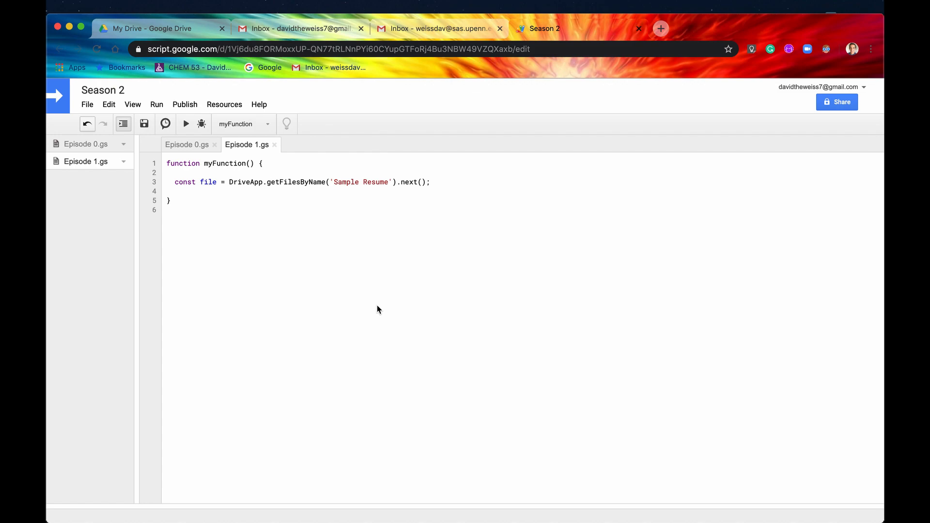
Check the Episode 0 script, then insert GmailApp.sendEmail(recipient, subject, body) on line 5
click(186, 144)
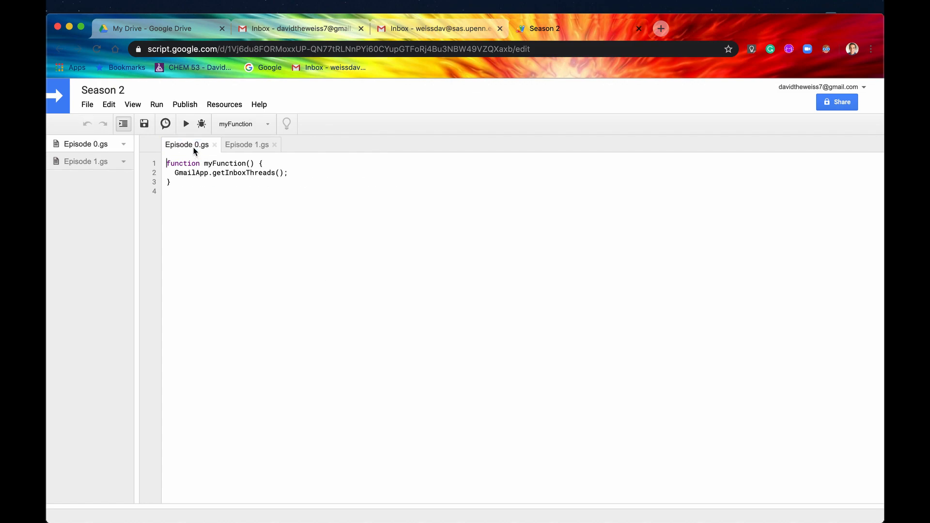
mouse_move(157, 163)
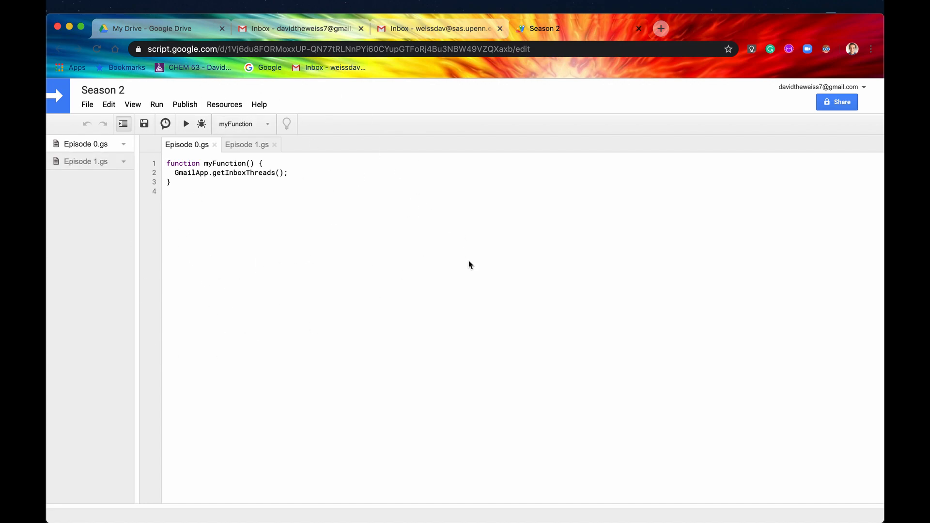
mouse_move(830, 92)
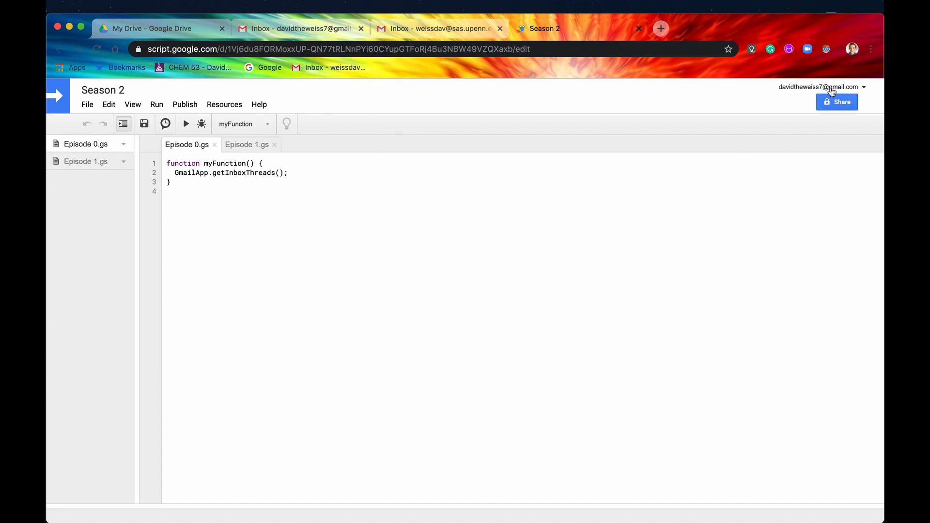
mouse_move(605, 277)
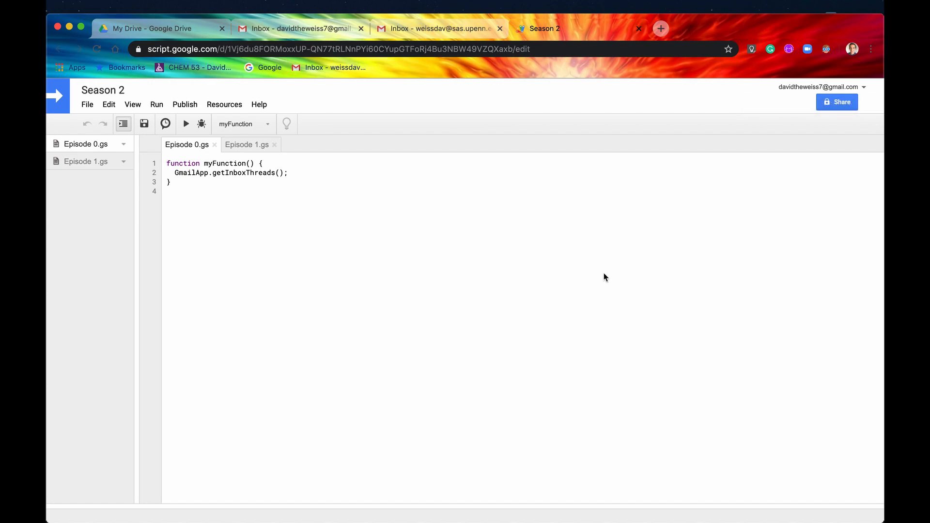
mouse_move(771, 123)
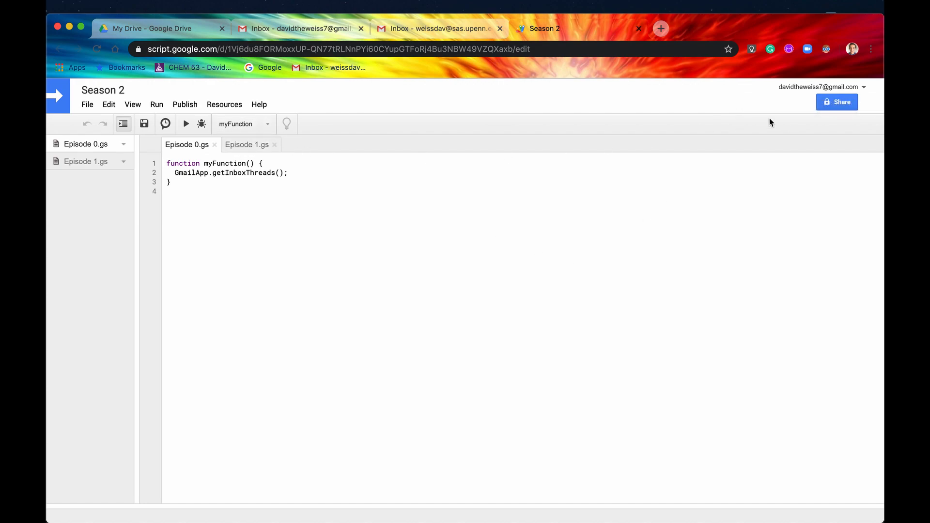
mouse_move(818, 87)
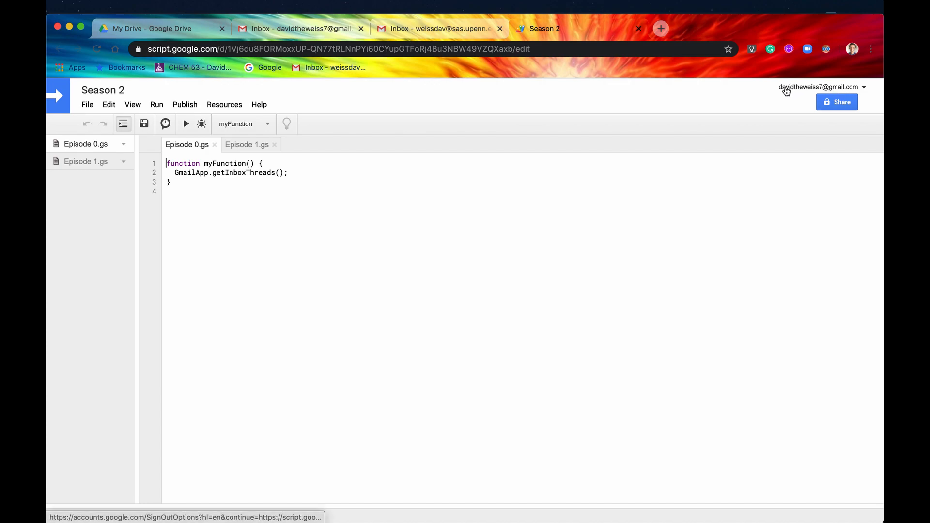
click(246, 144)
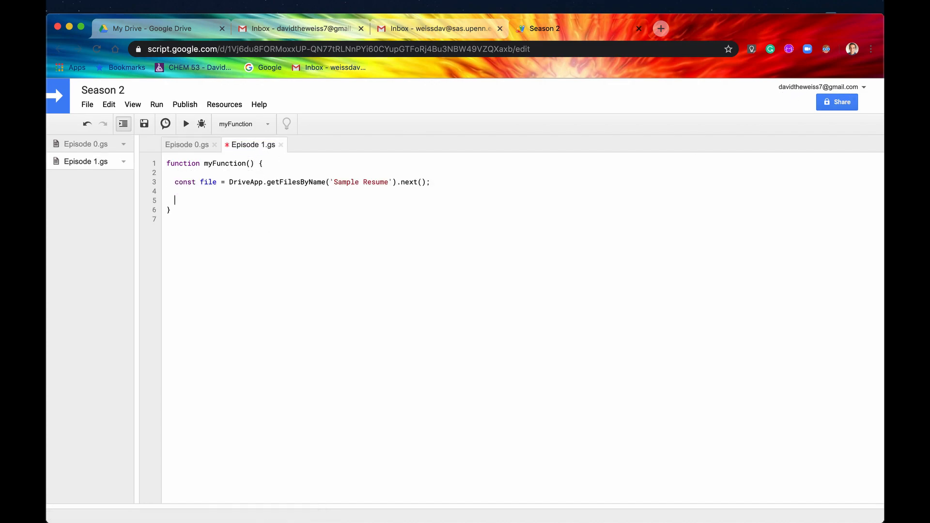
text(Gm)
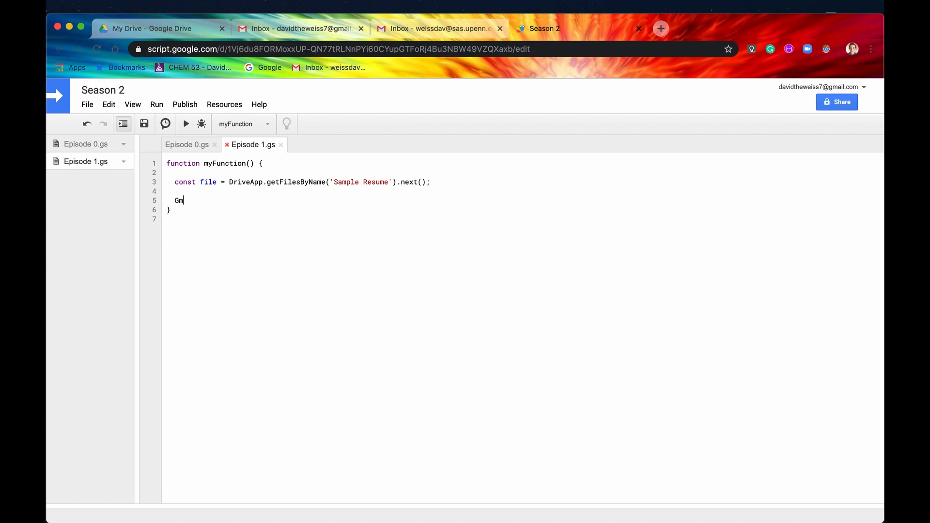
text(ailApp)
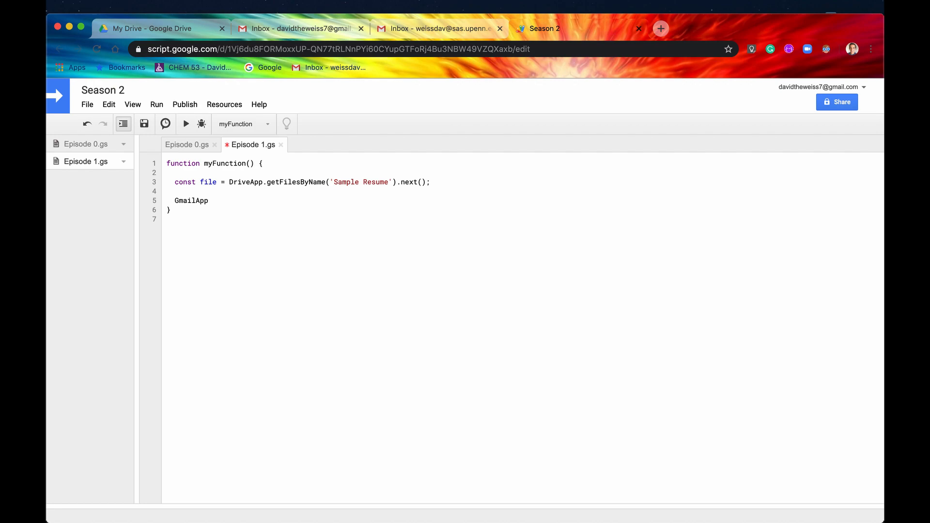
text(.)
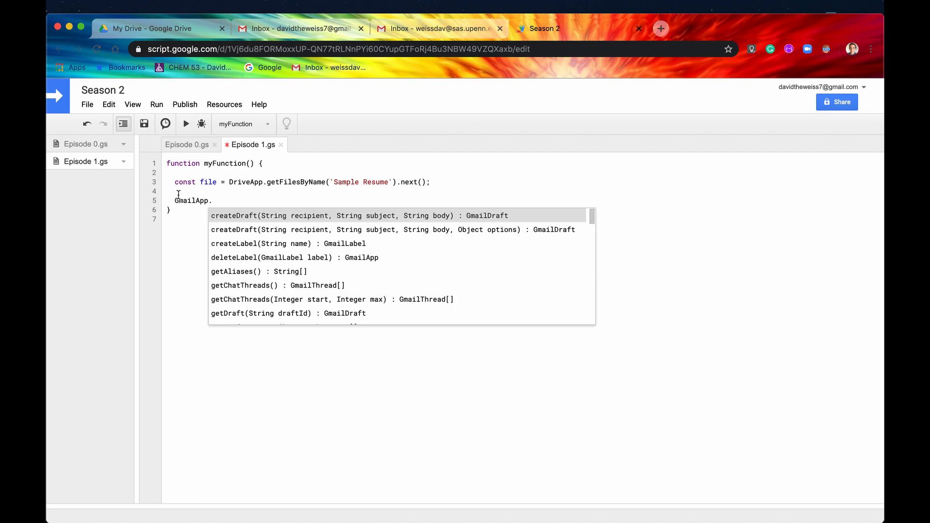
text(send)
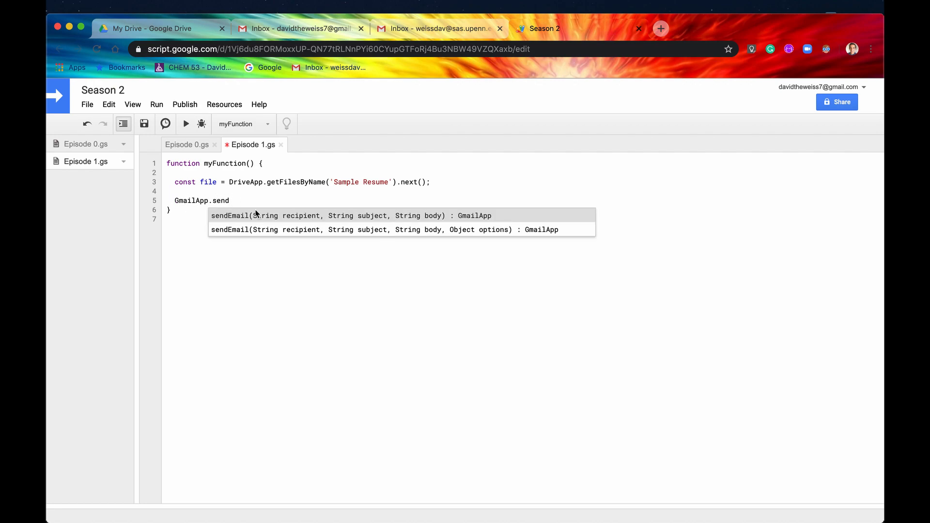
mouse_move(300, 233)
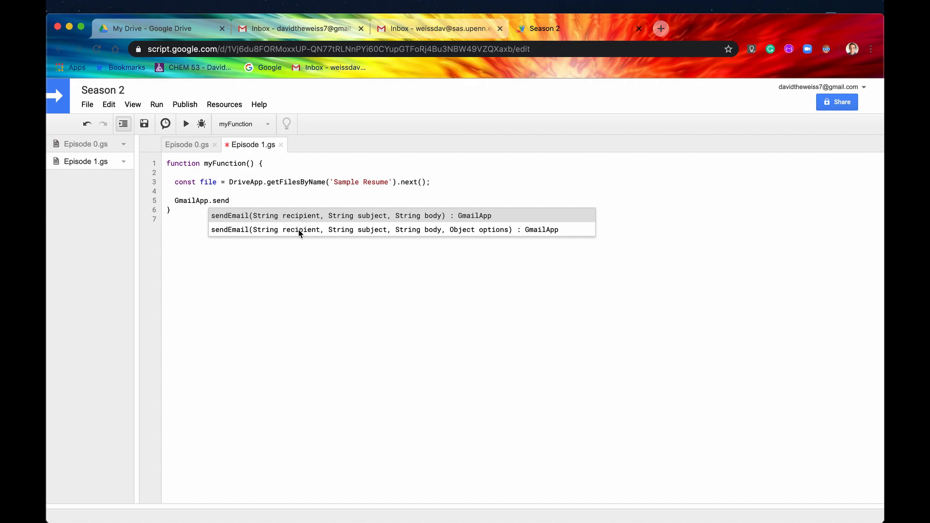
mouse_move(451, 235)
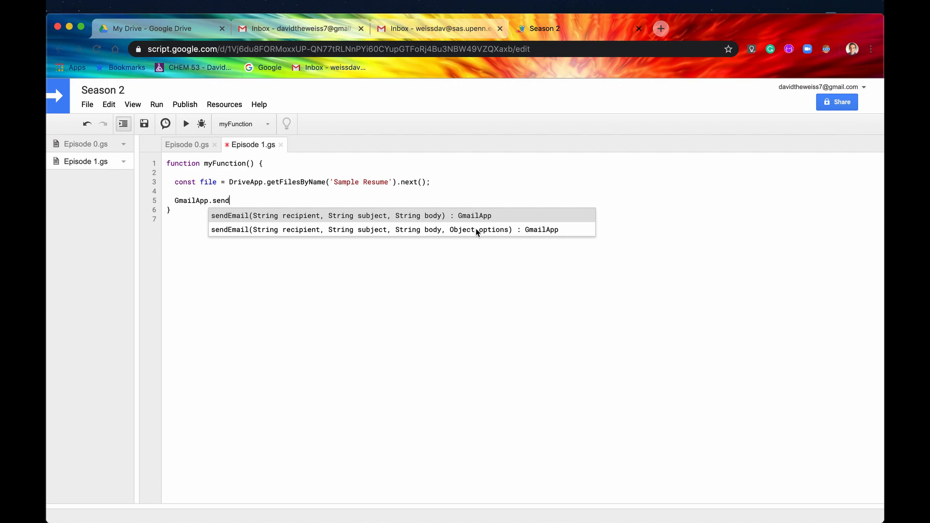
mouse_move(472, 231)
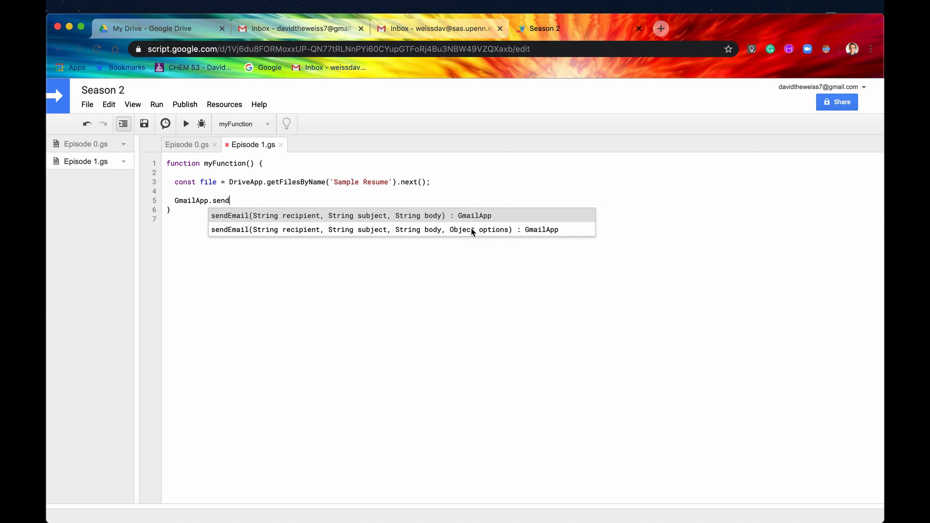
mouse_move(259, 217)
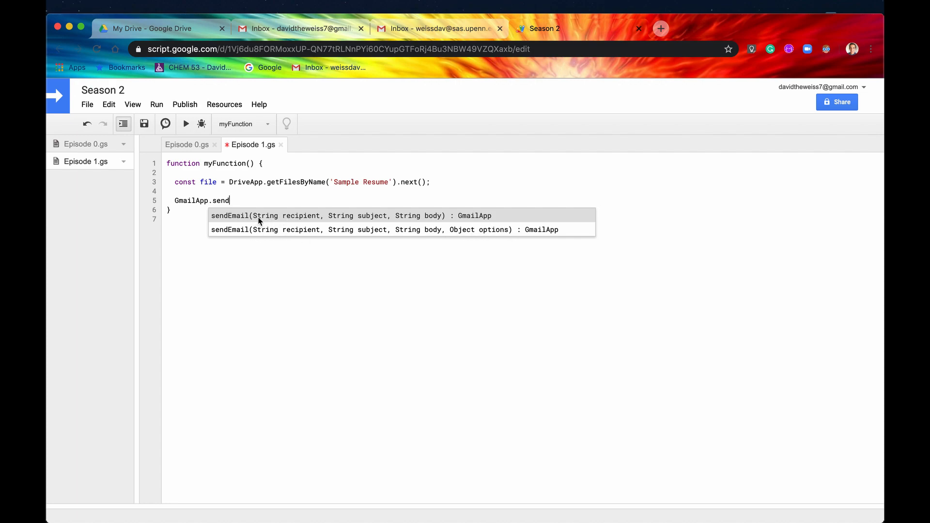
click(351, 215)
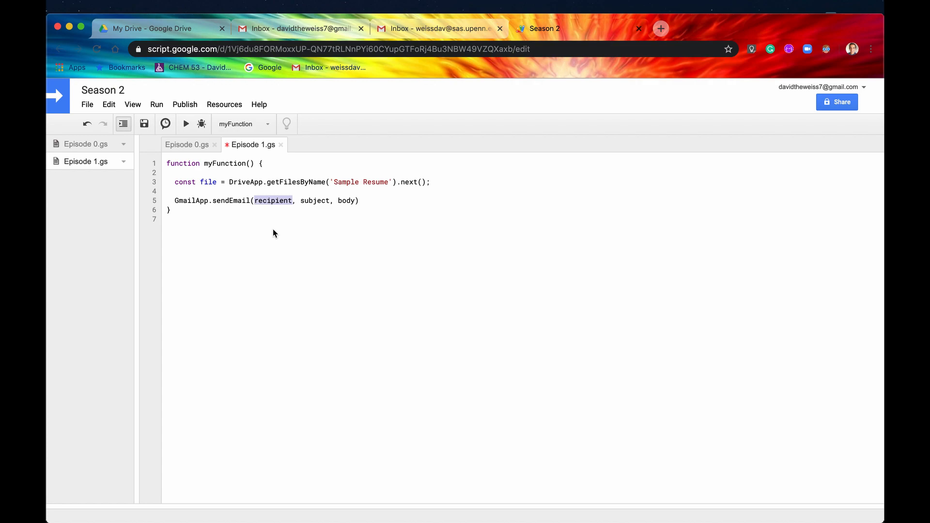
text('')
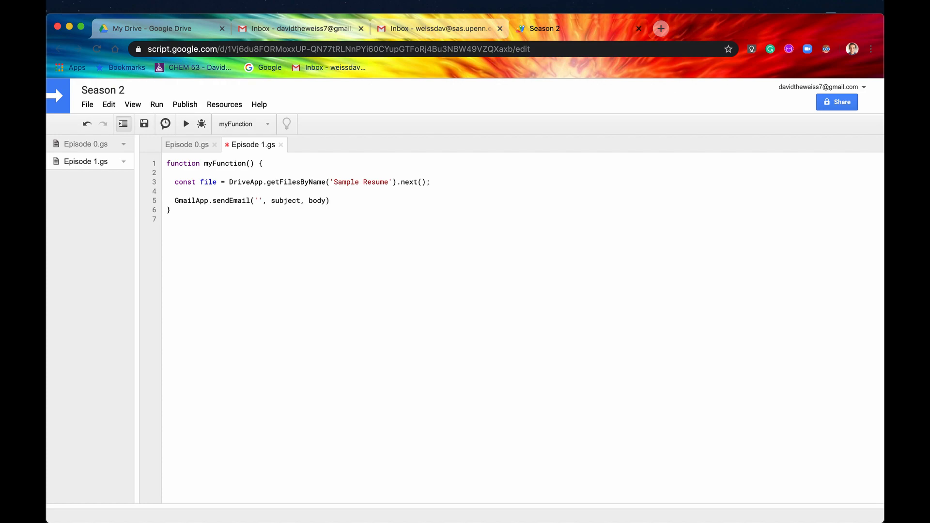
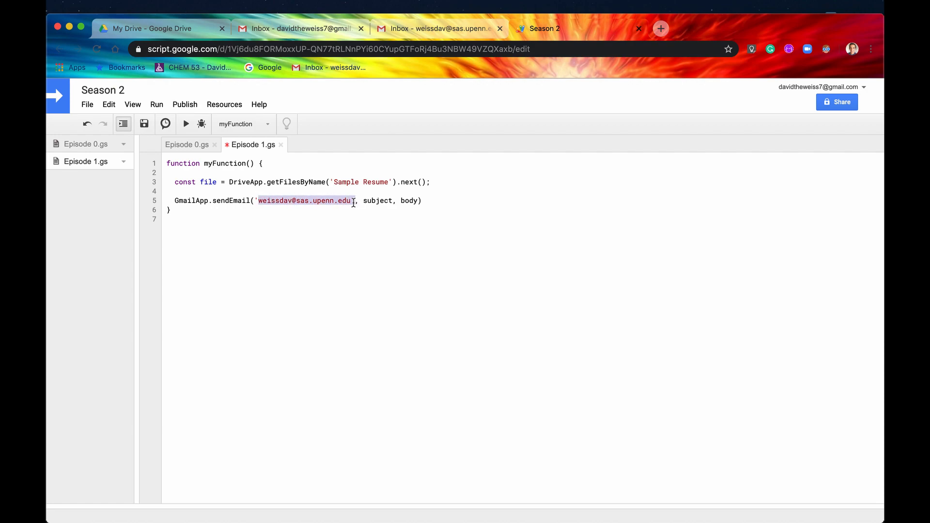
Replace the subject placeholder with 'Hello, From Apps Script!'
double_click(378, 200)
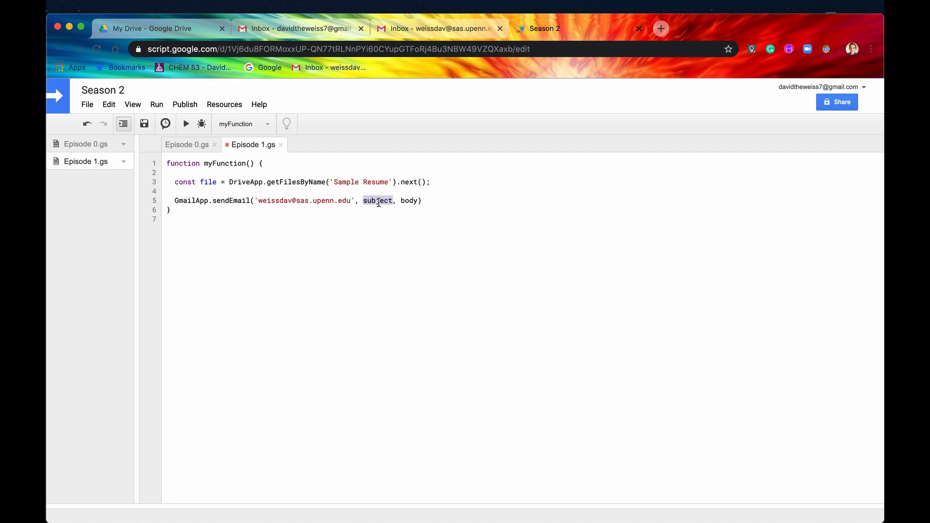
key(Delete)
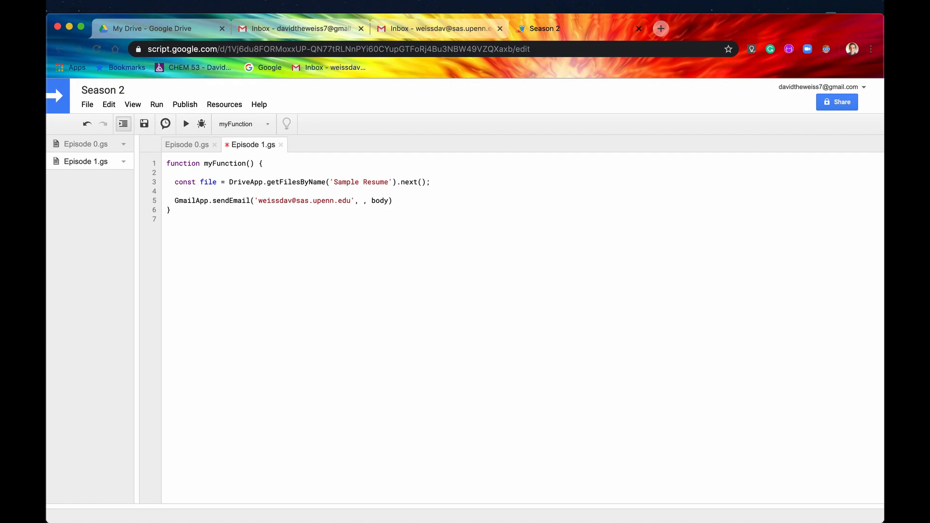
text('')
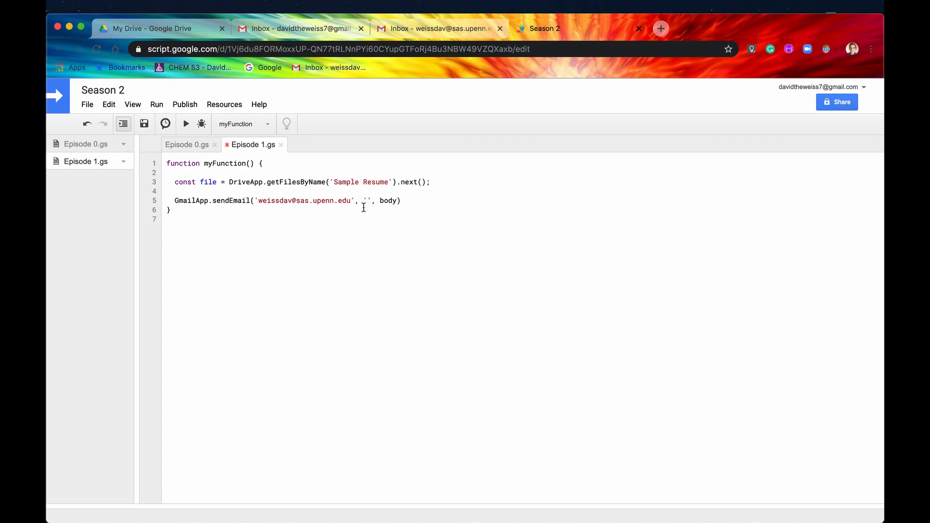
text(Hell)
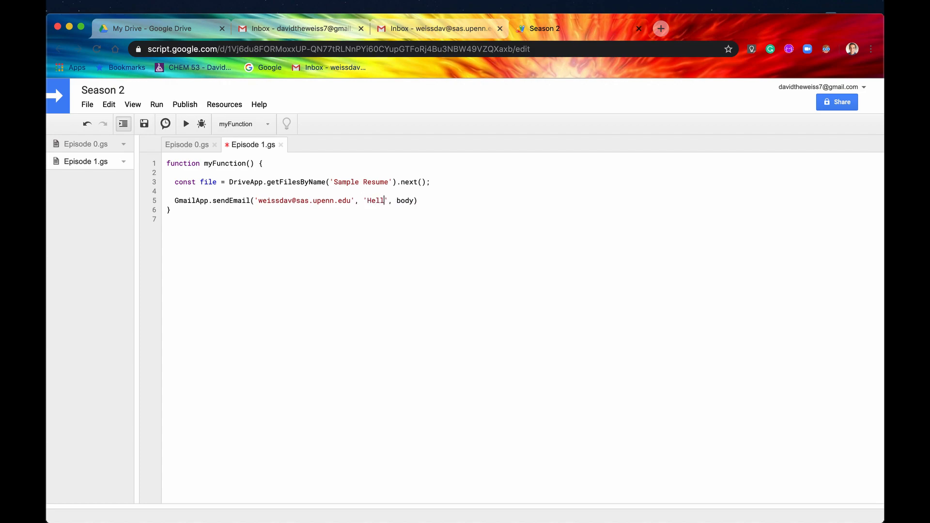
text(o, F)
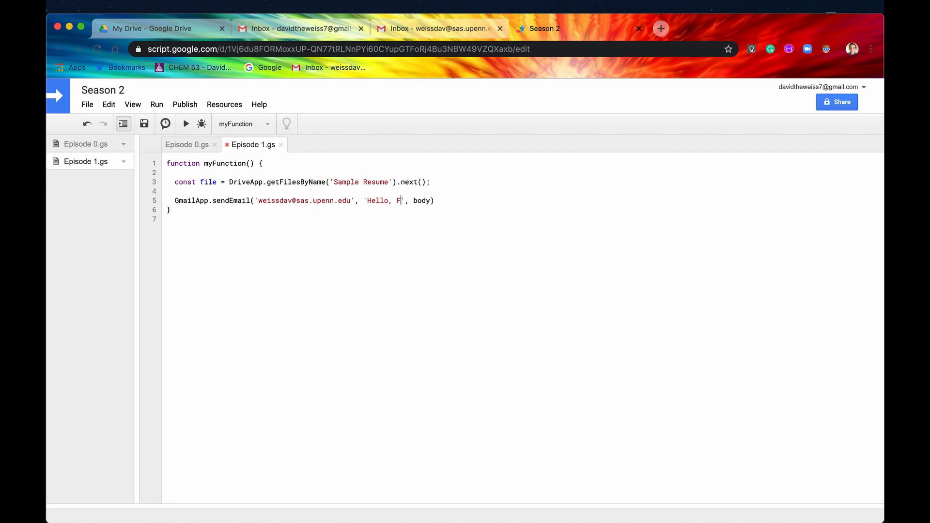
text(rom Apps)
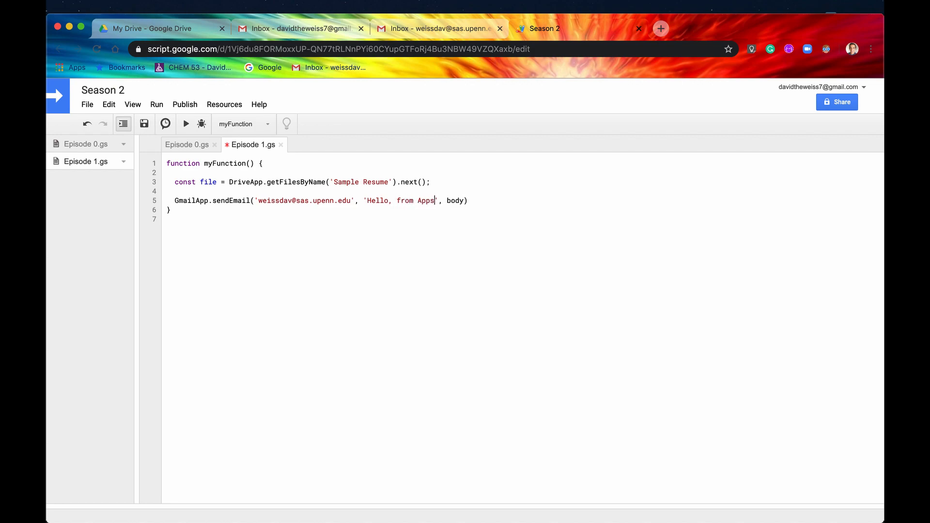
text(Script!)
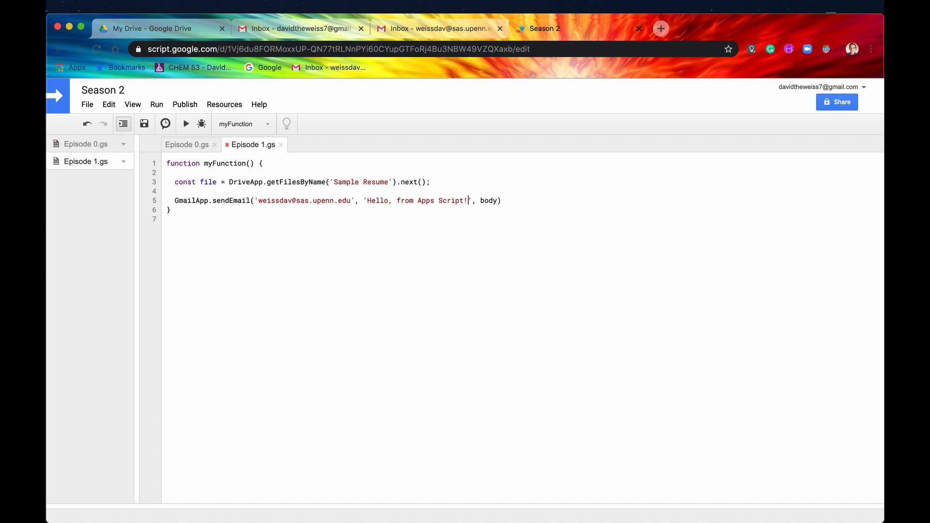
Replace the body placeholder with 'This is a test email' and end the statement
double_click(488, 200)
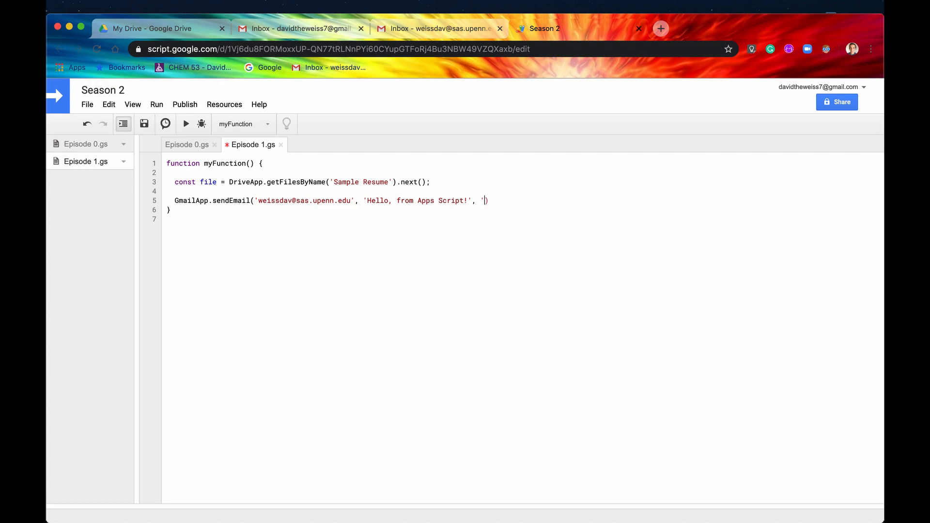
text(This is a test)
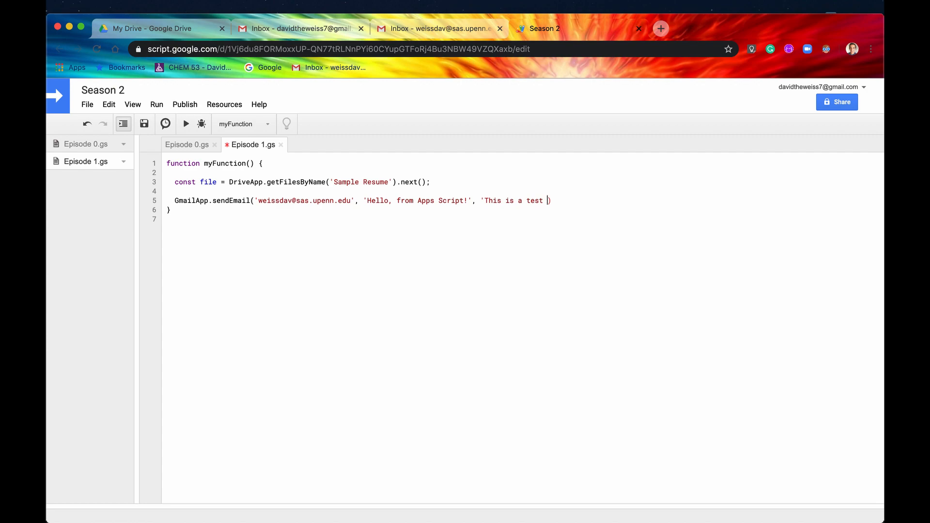
text(email')
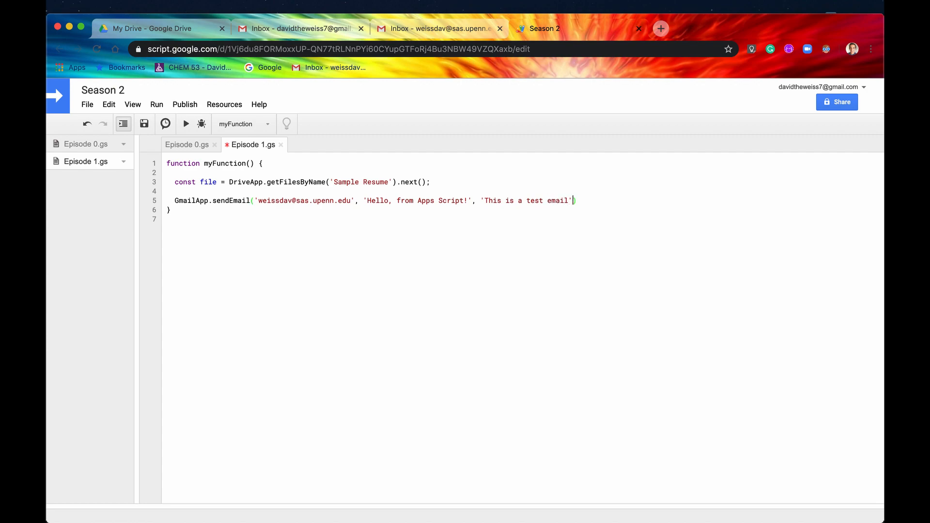
text(;)
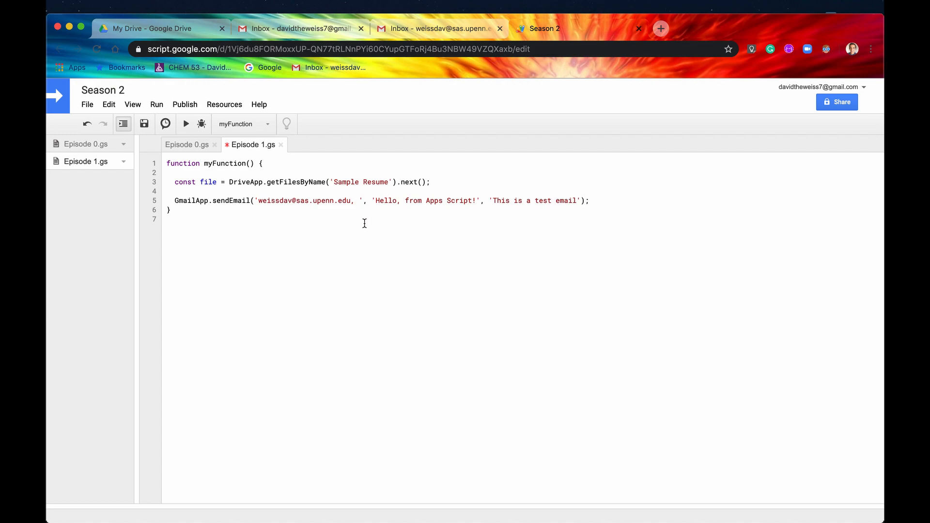
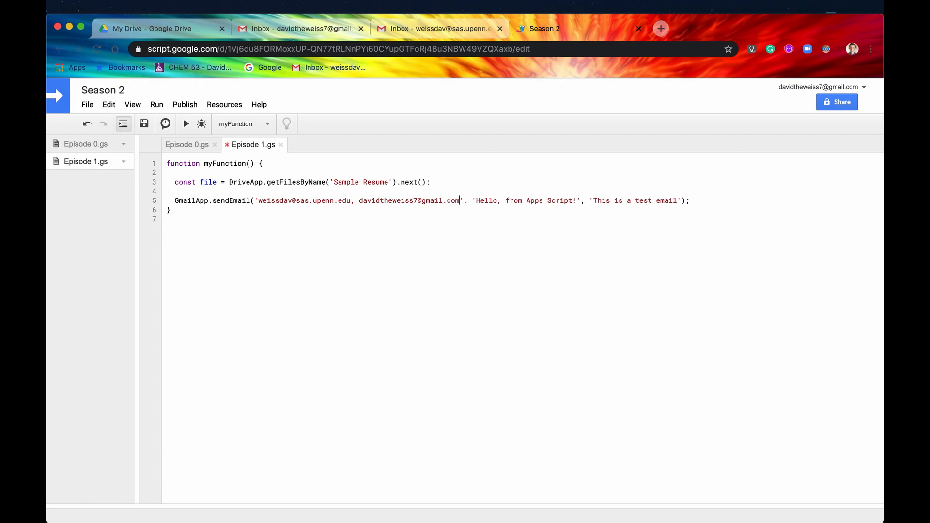
drag(459, 201, 386, 201)
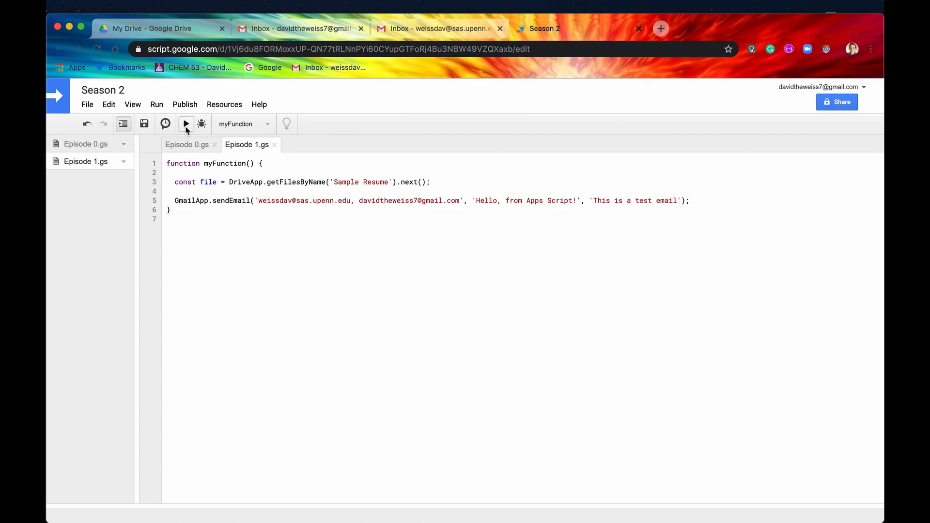
mouse_move(498, 148)
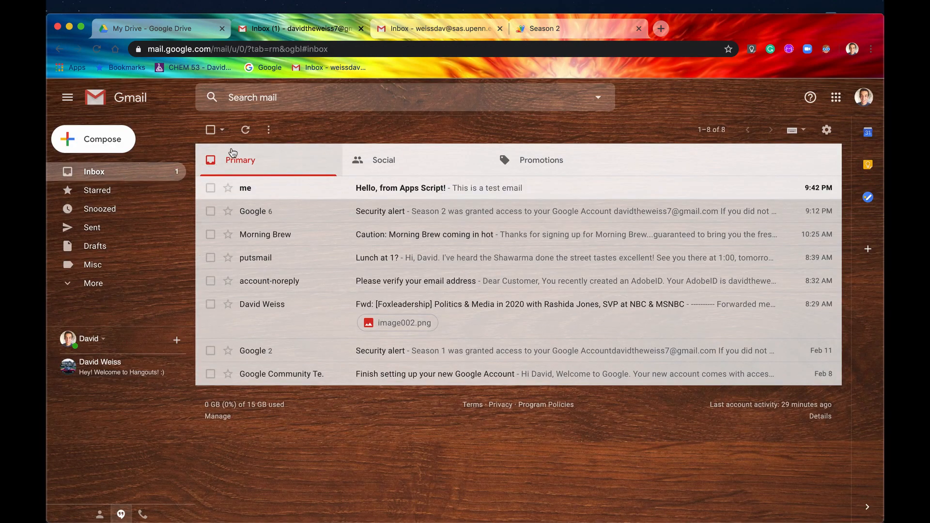
mouse_move(408, 191)
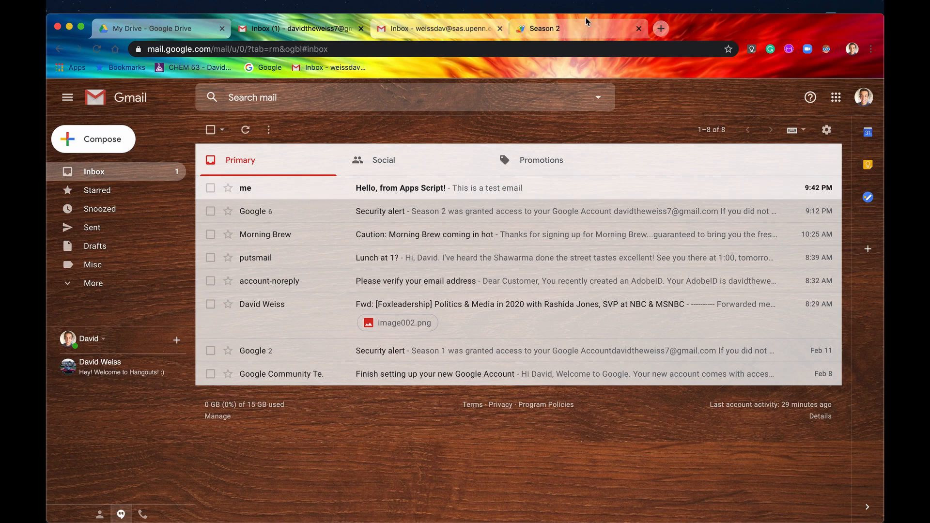
Open the 'Hello, from Apps Script!' message in the first Gmail inbox
click(401, 188)
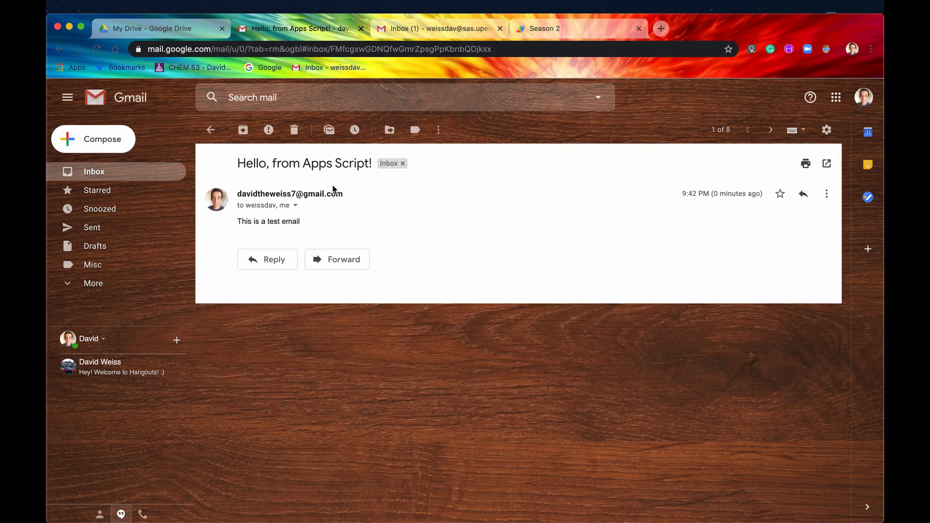
double_click(297, 163)
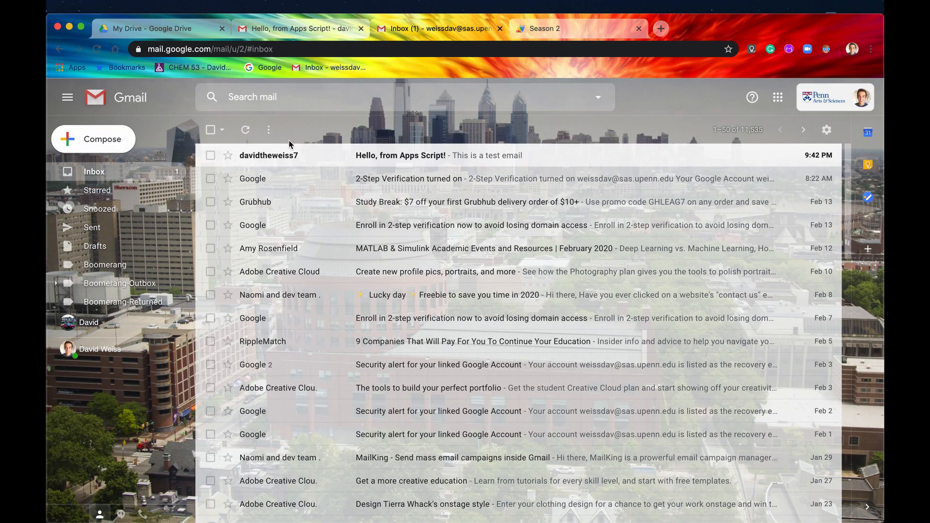
Open the same test message in the university inbox, then return to the script
click(401, 155)
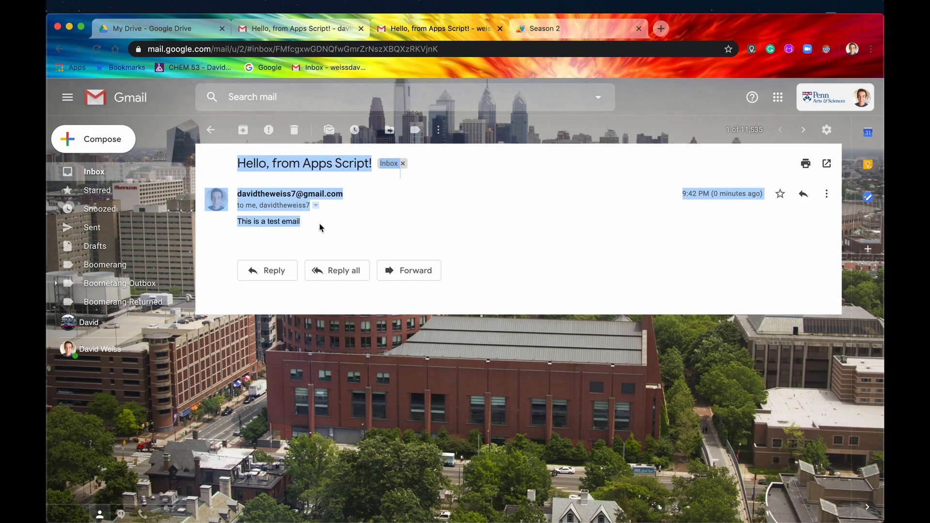
click(314, 205)
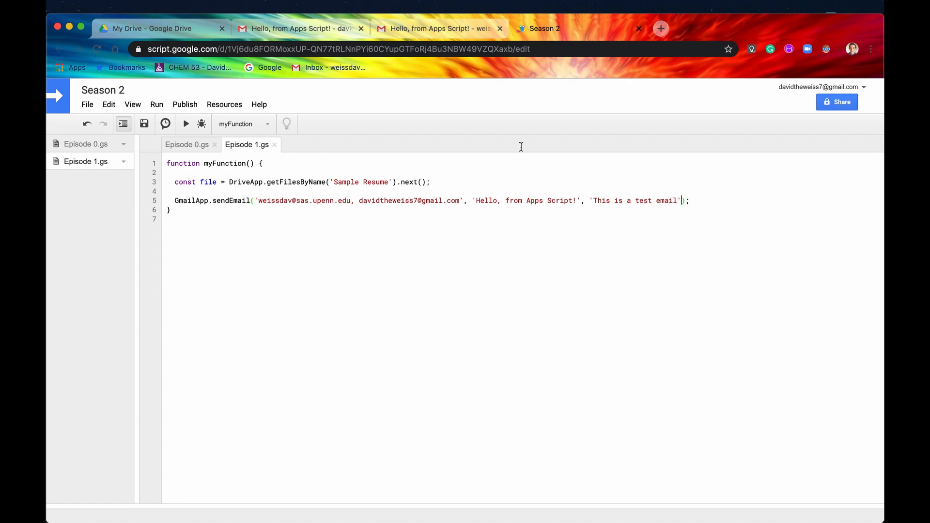
Add an empty options object to sendEmail and highlight cc and htmlBody in the options comment
text(, {)
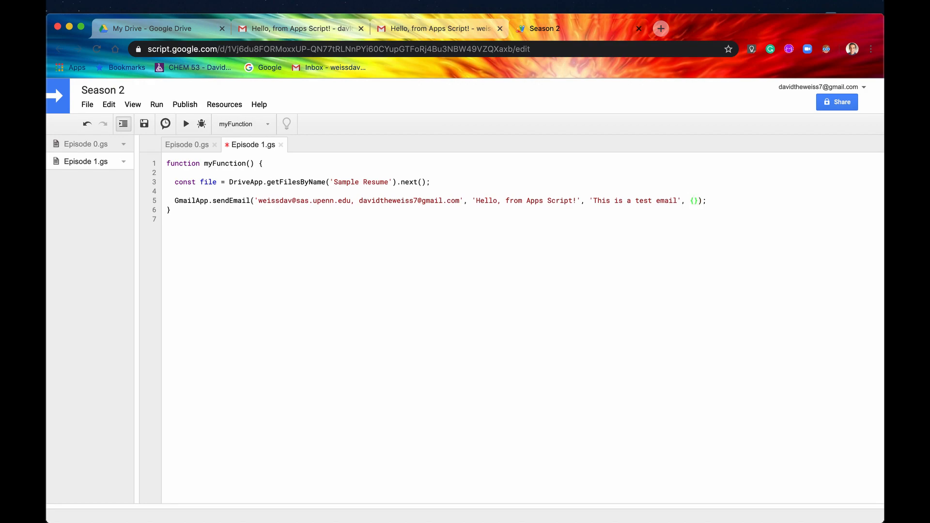
mouse_move(680, 223)
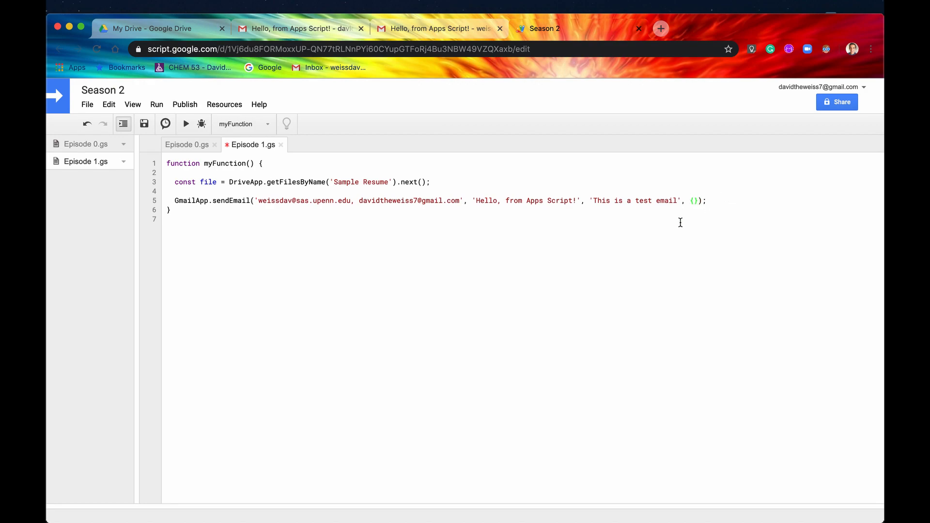
mouse_move(688, 246)
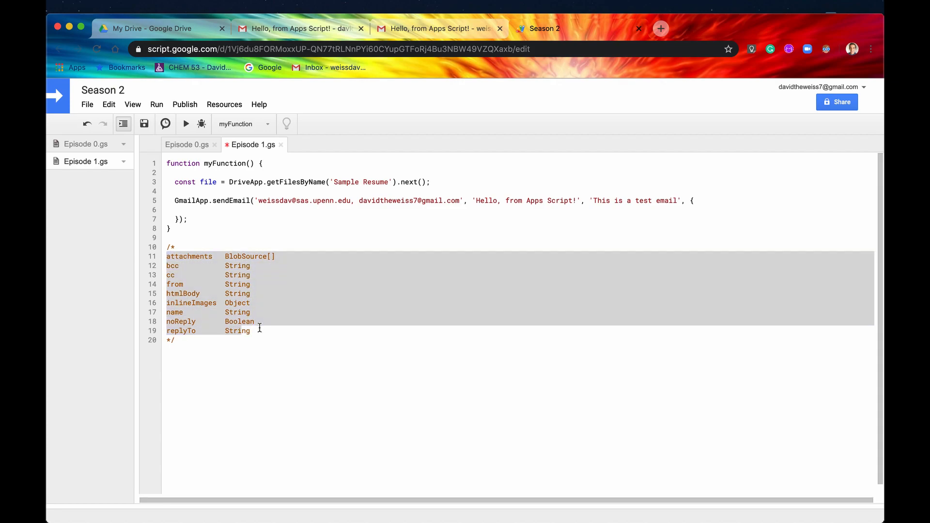
click(194, 256)
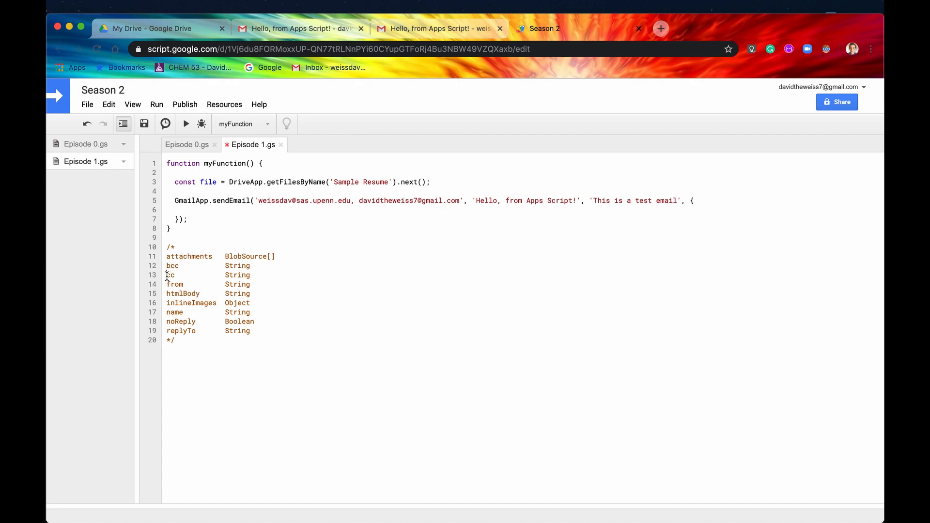
double_click(171, 274)
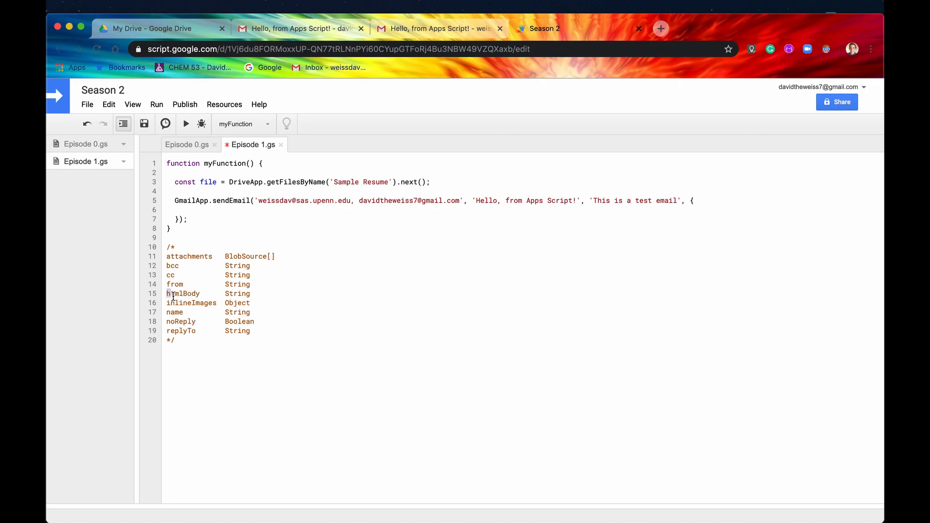
double_click(182, 293)
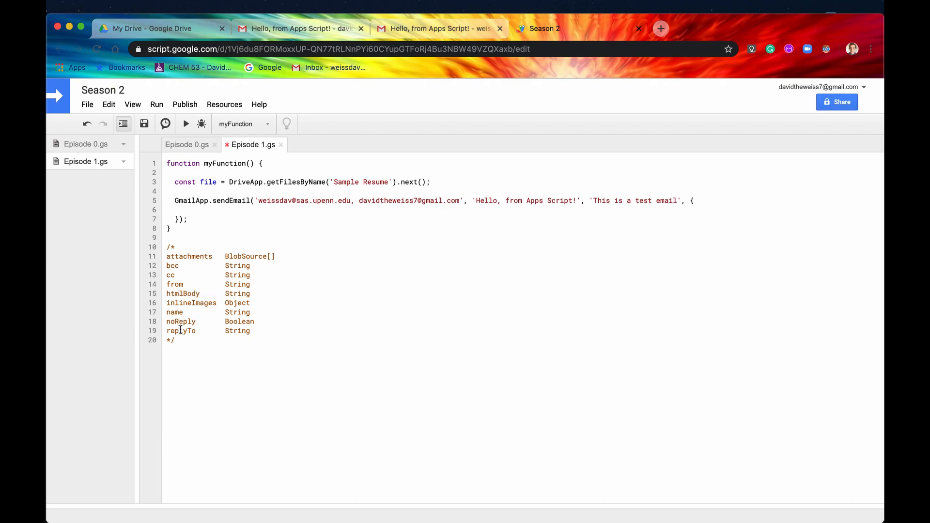
mouse_move(232, 203)
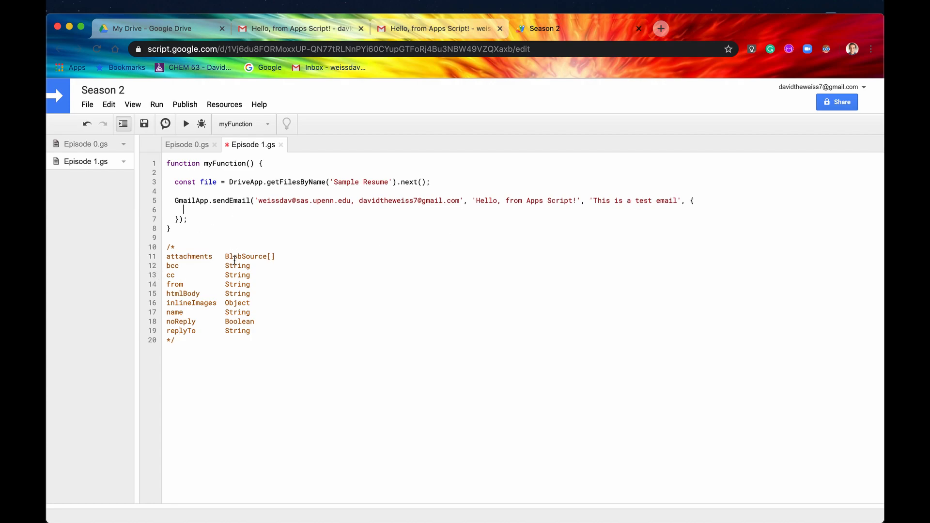
Add an empty attachments array to the options, noting its BlobSource type and the Sample Resume file
text(attachm)
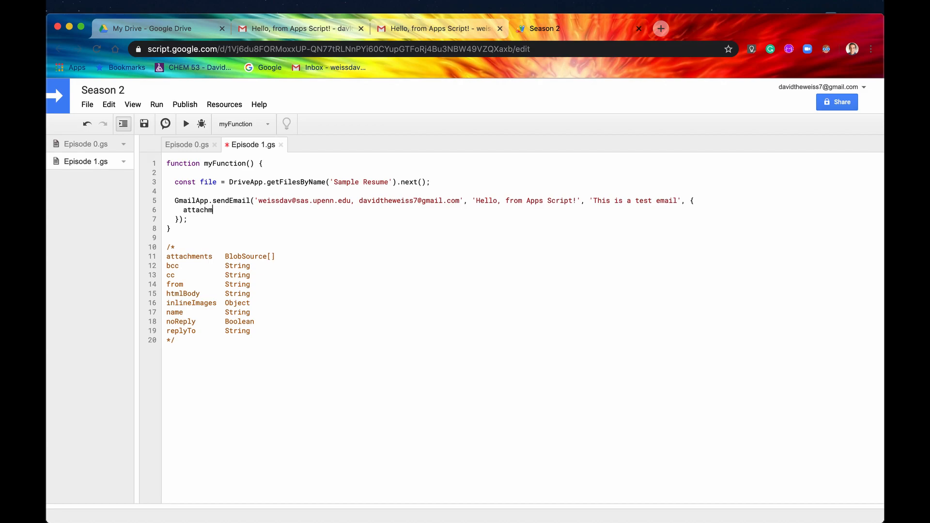
text(ents)
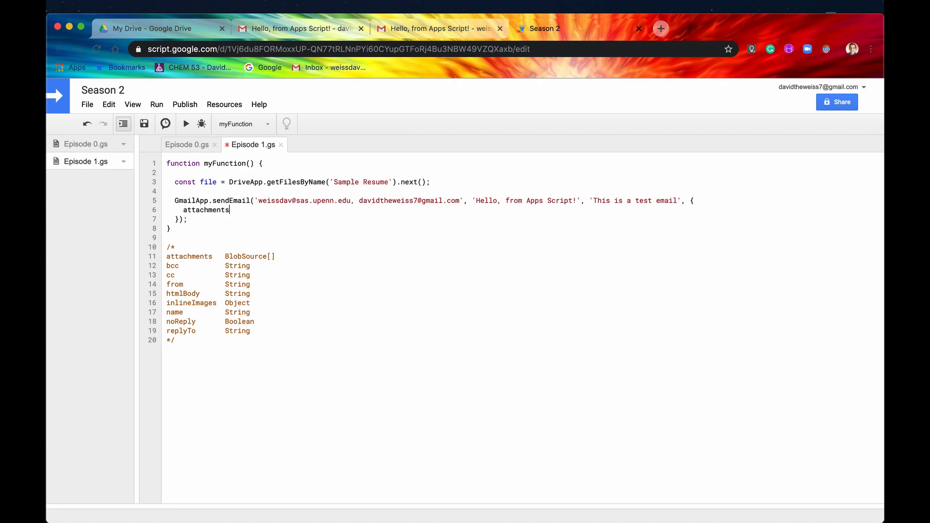
text(:)
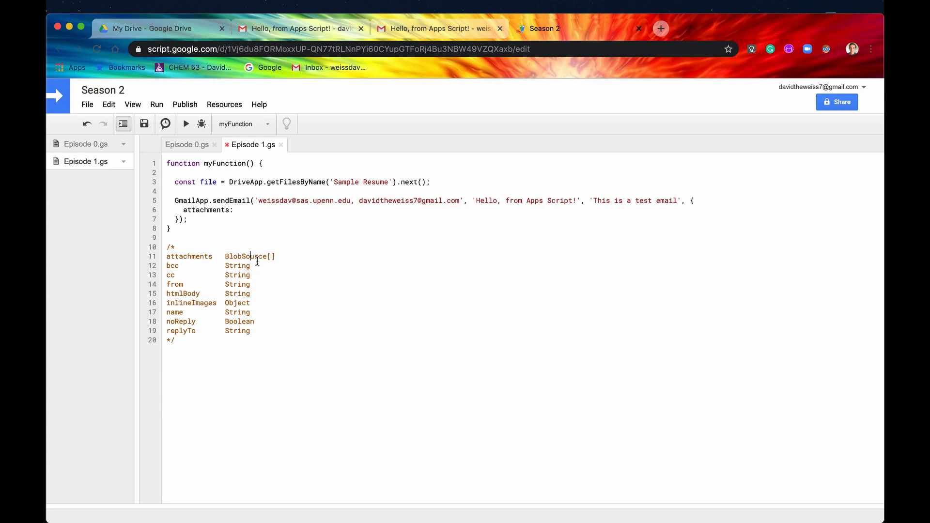
double_click(243, 256)
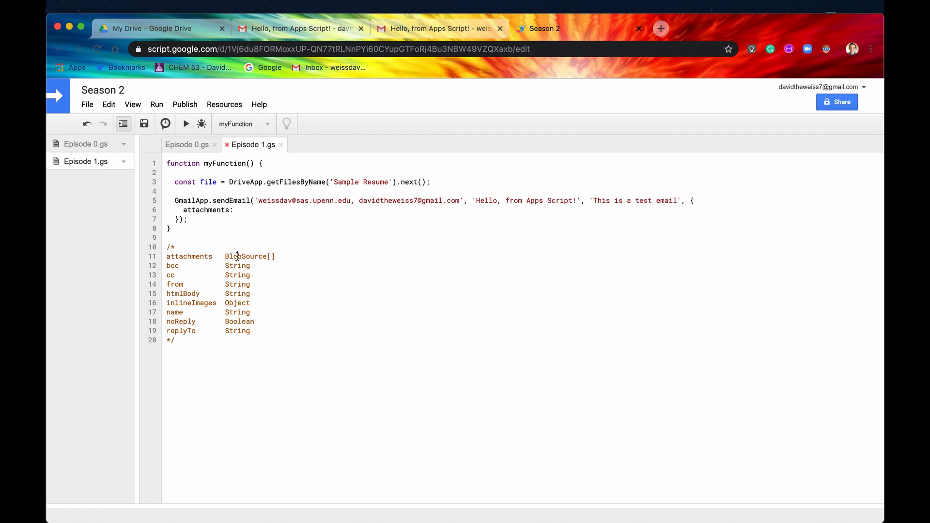
mouse_move(242, 263)
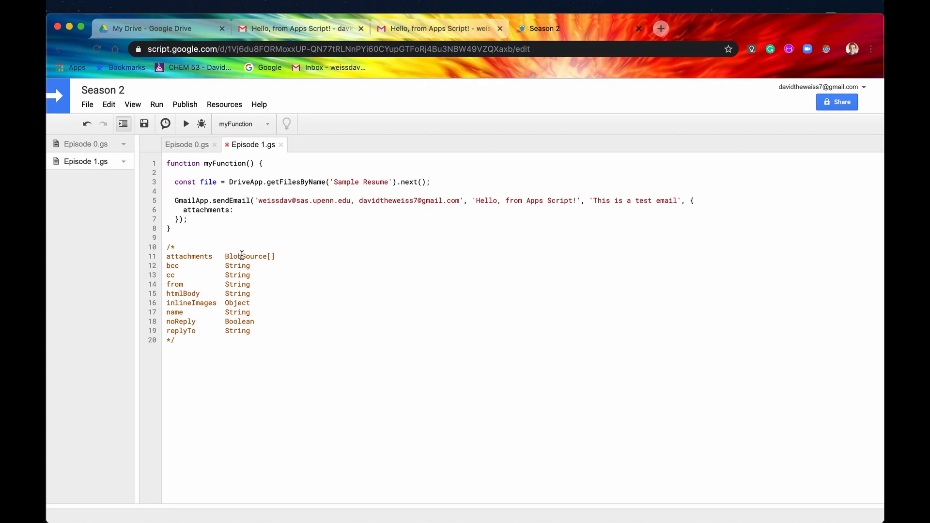
double_click(235, 257)
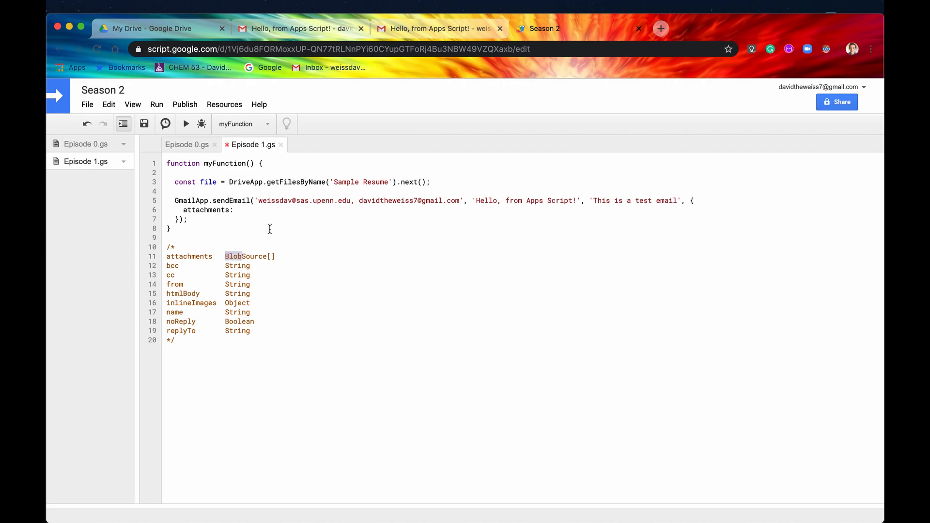
click(238, 209)
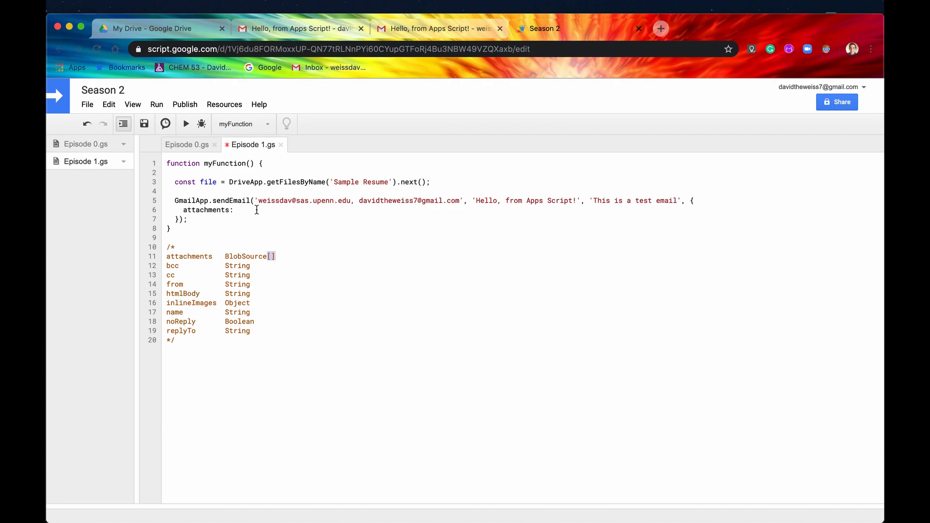
text([])
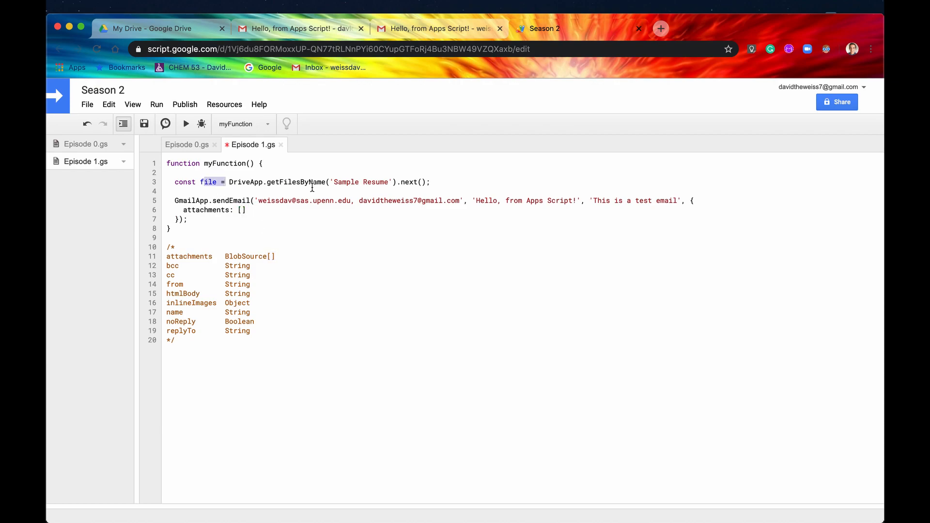
double_click(361, 182)
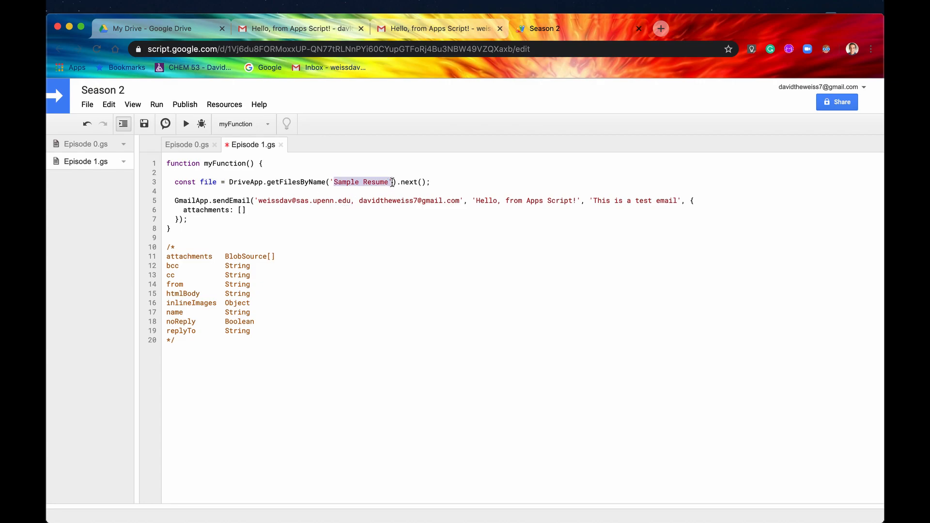
click(161, 29)
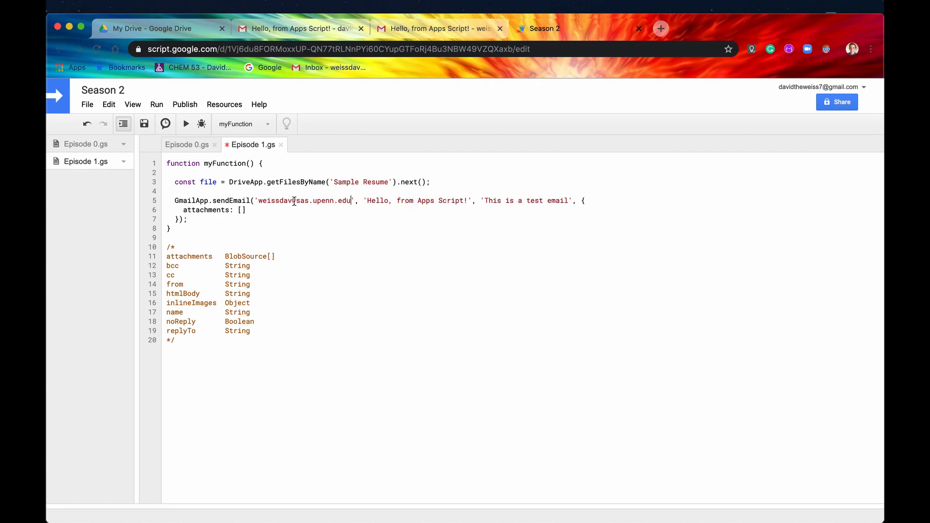
text(file)
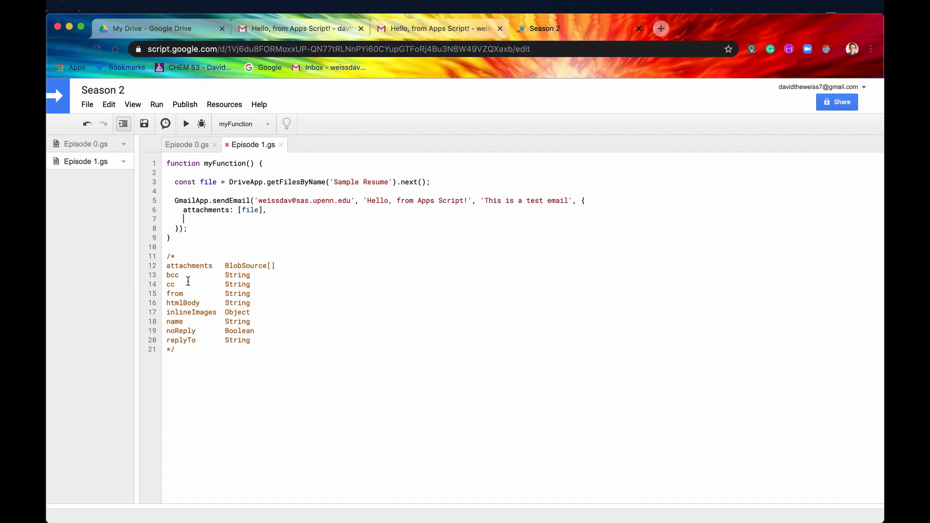
text(cc)
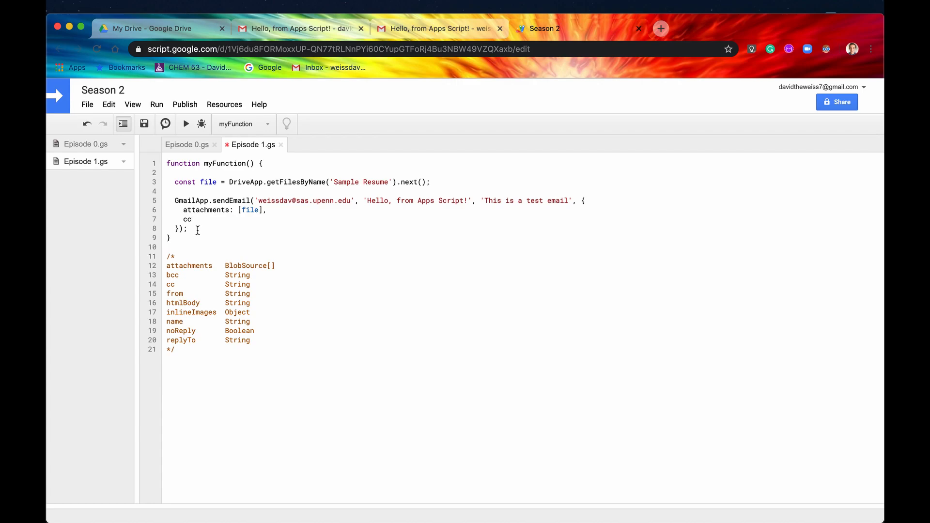
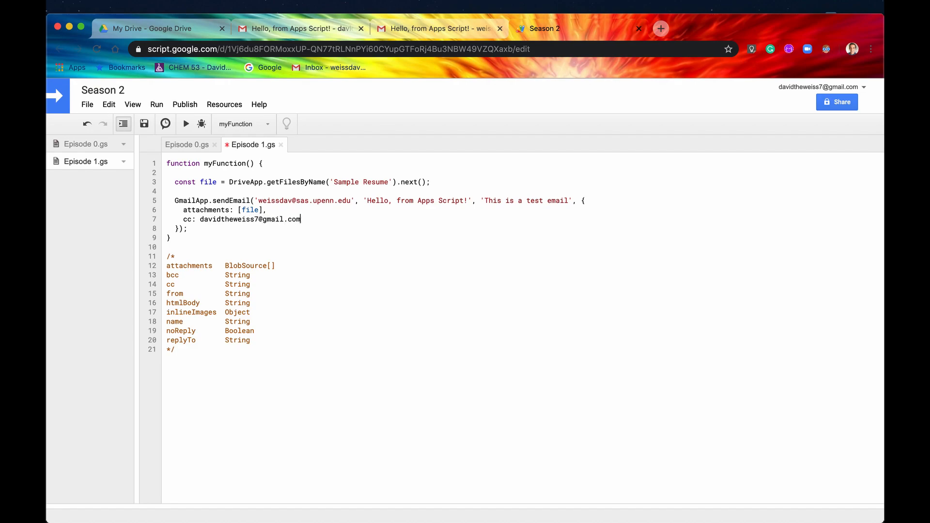
text(,)
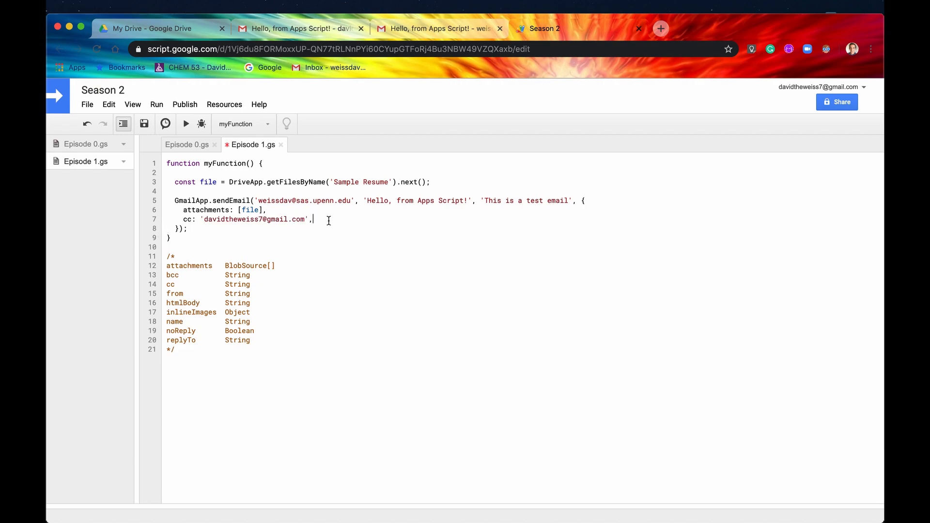
key(Enter)
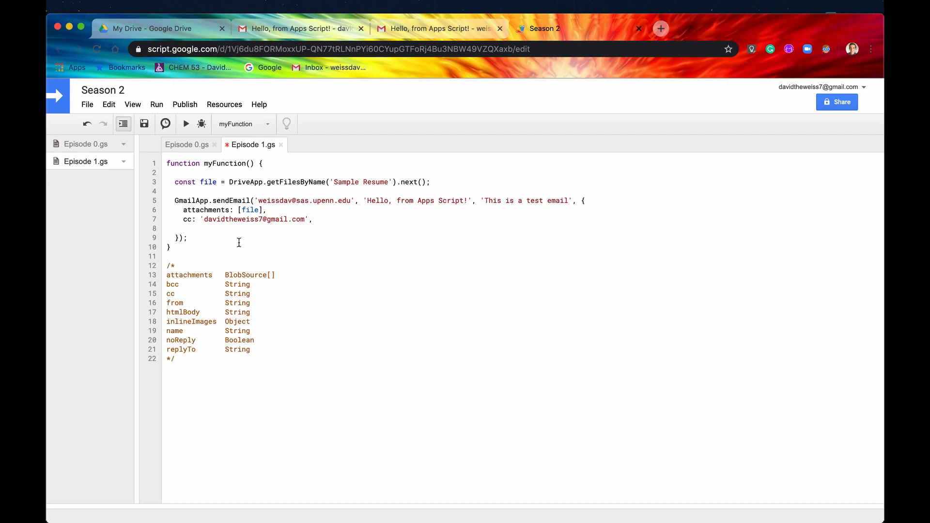
text(name)
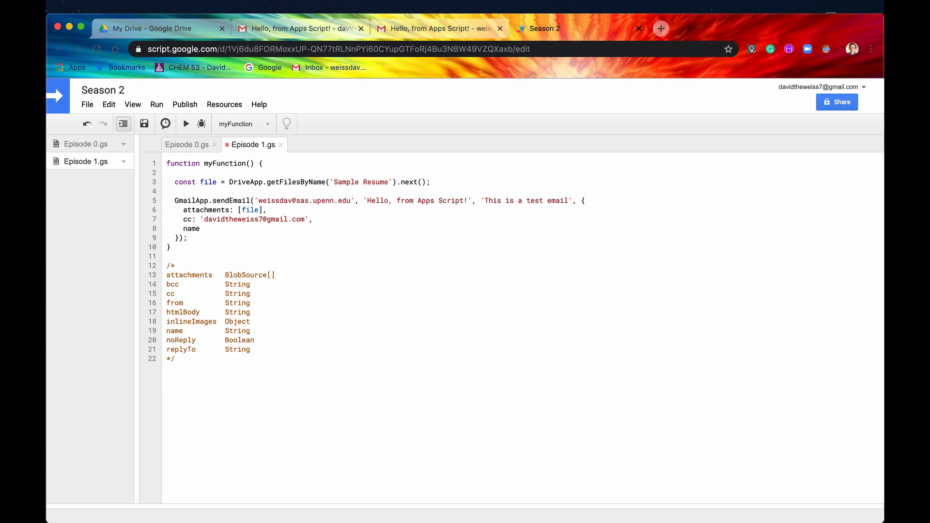
Set the name option to 'David The Weiss'
text(: ')
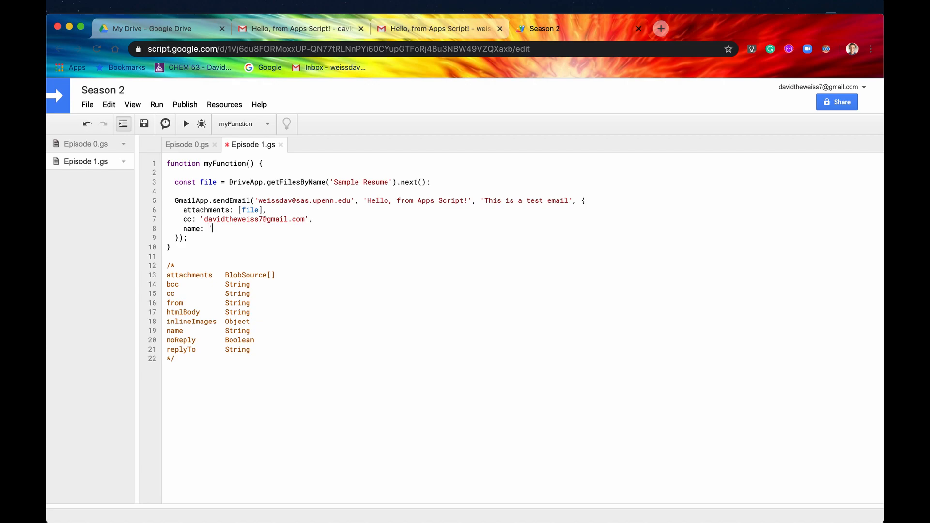
text(David)
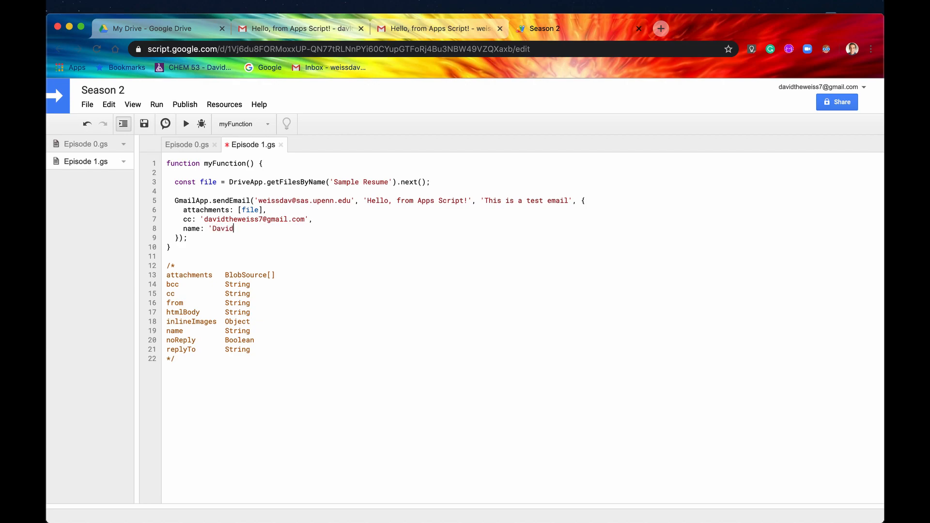
text(The Weis)
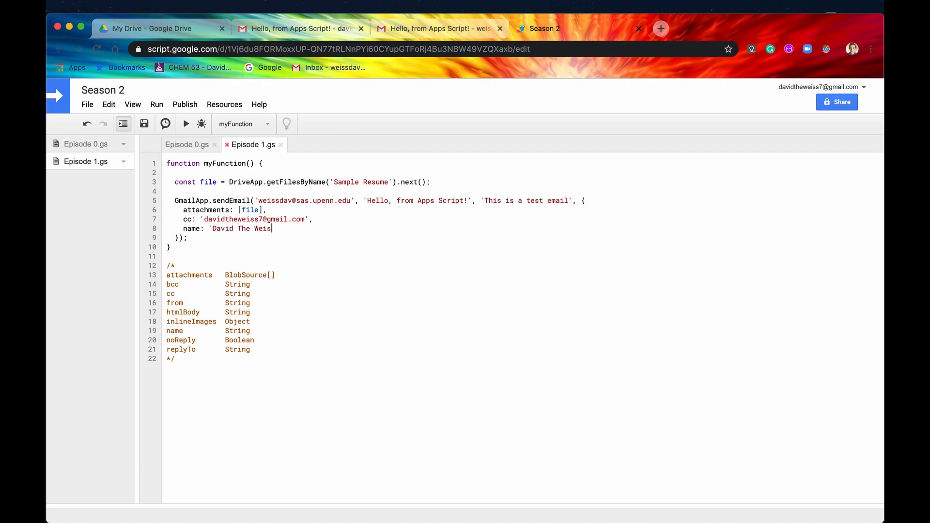
text(s)
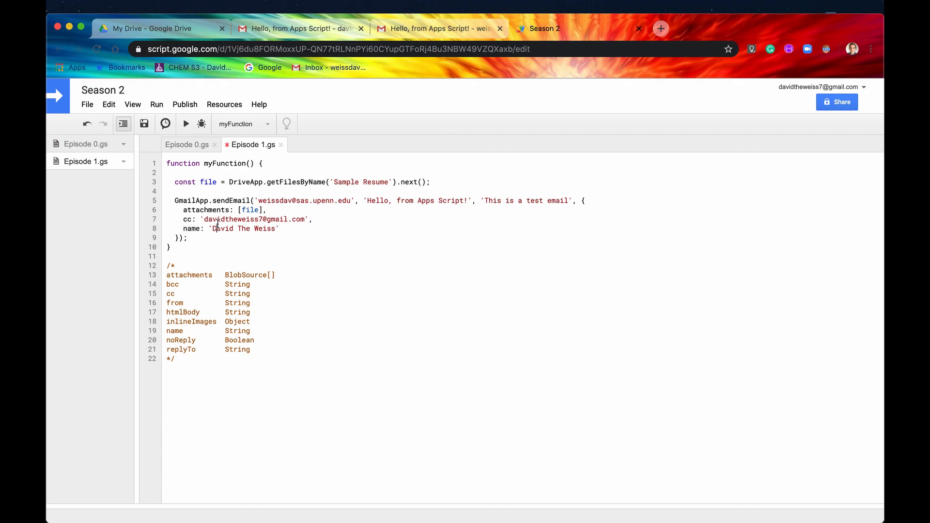
drag(211, 228, 278, 228)
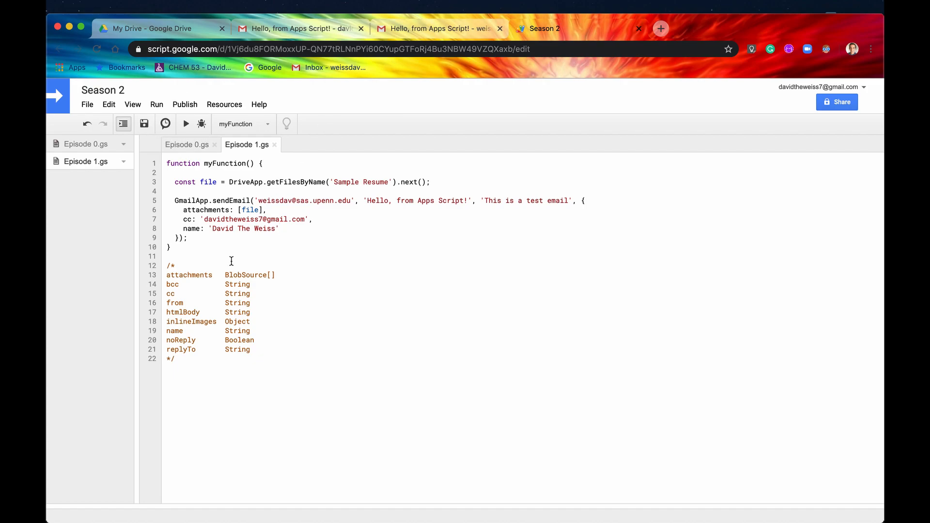
mouse_move(327, 210)
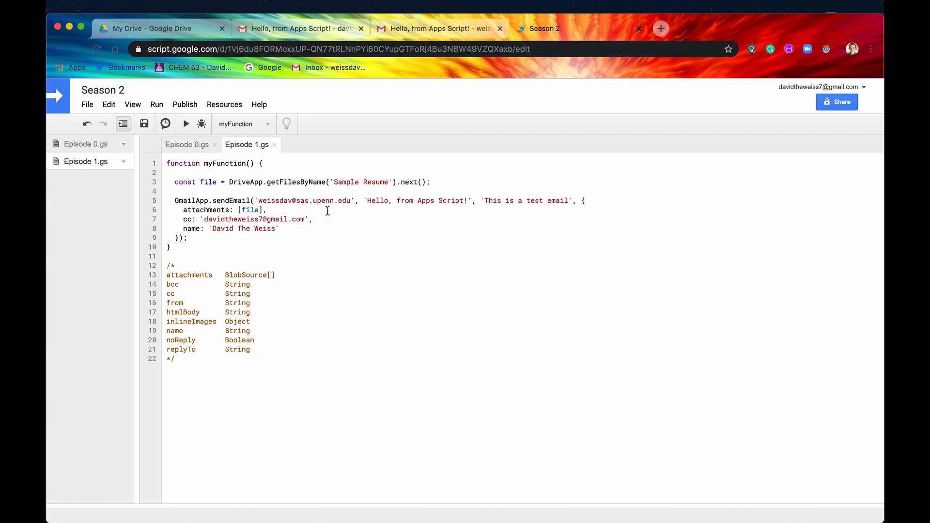
Run myFunction to send the email, then switch to the first Gmail account
click(185, 124)
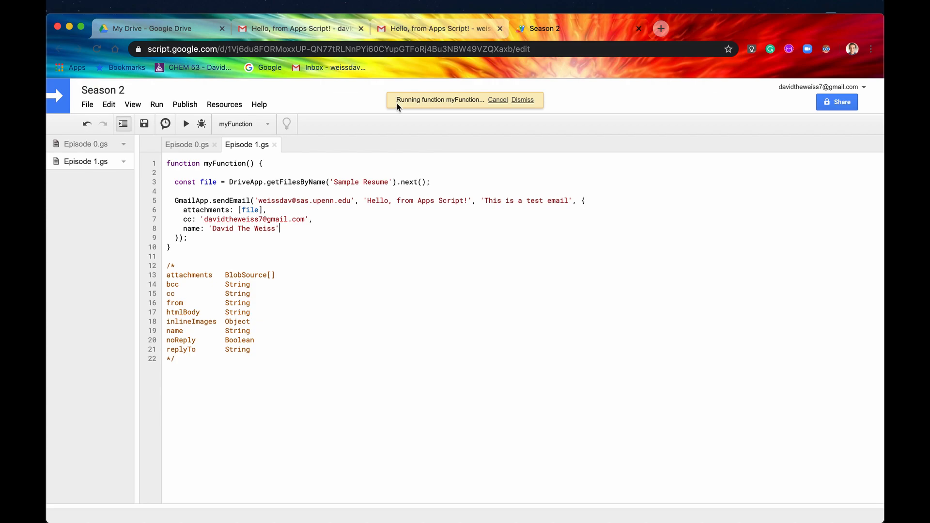
mouse_move(473, 70)
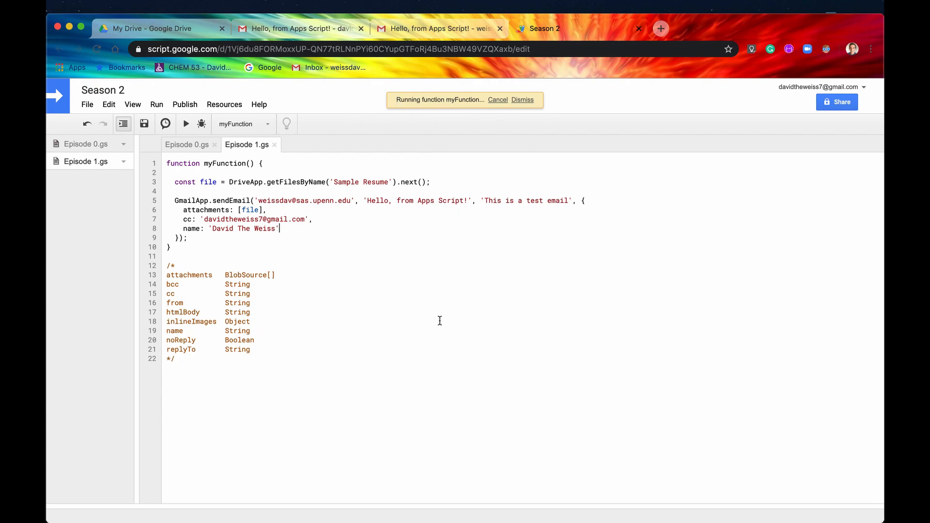
click(522, 100)
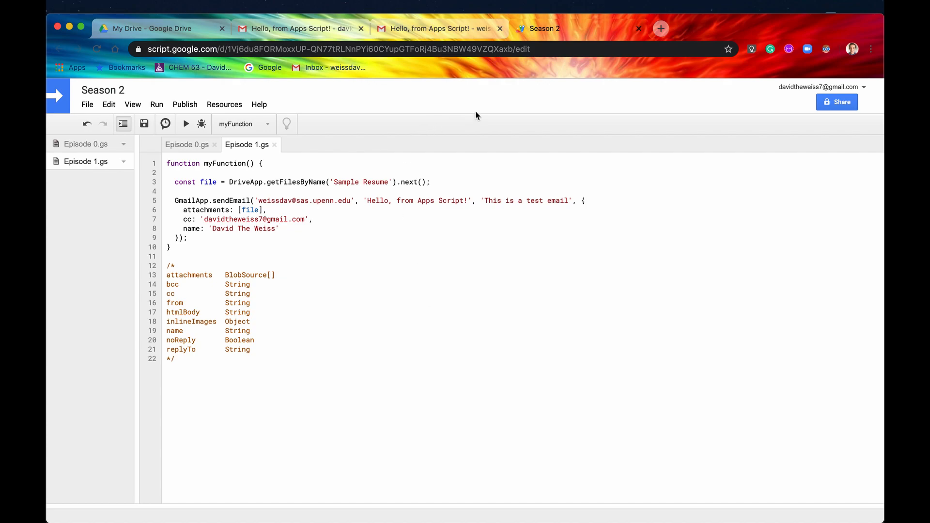
click(300, 28)
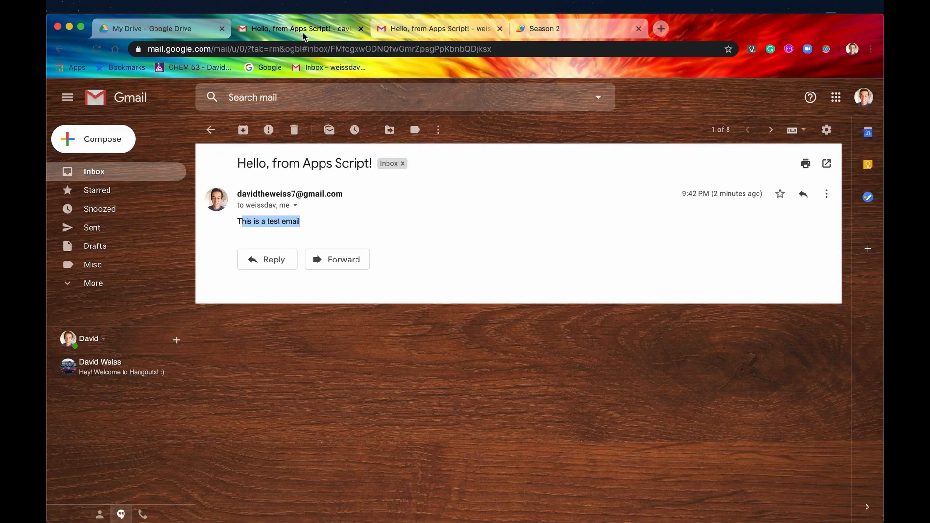
click(93, 171)
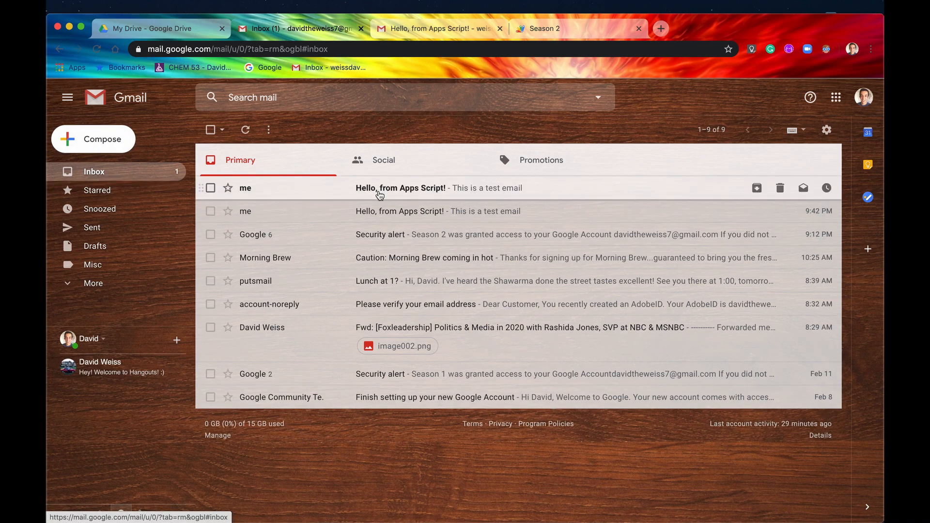
click(401, 187)
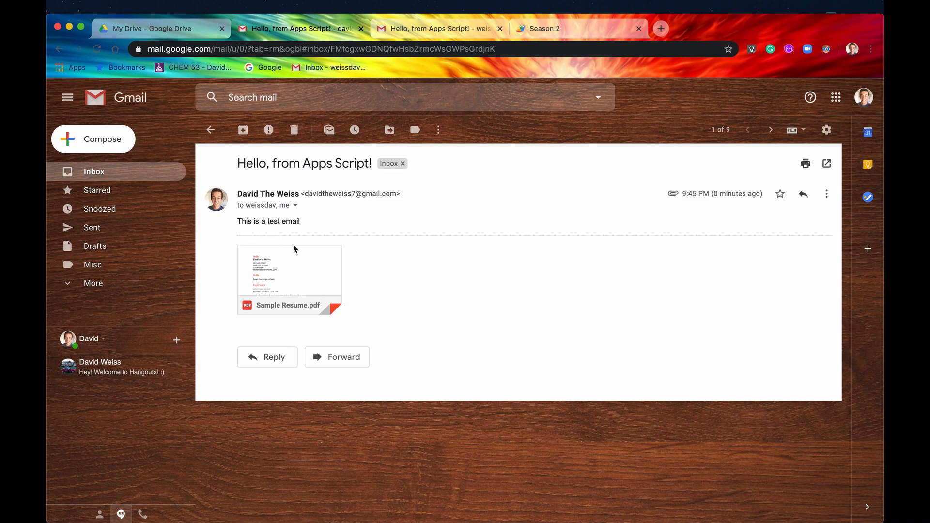
mouse_move(363, 184)
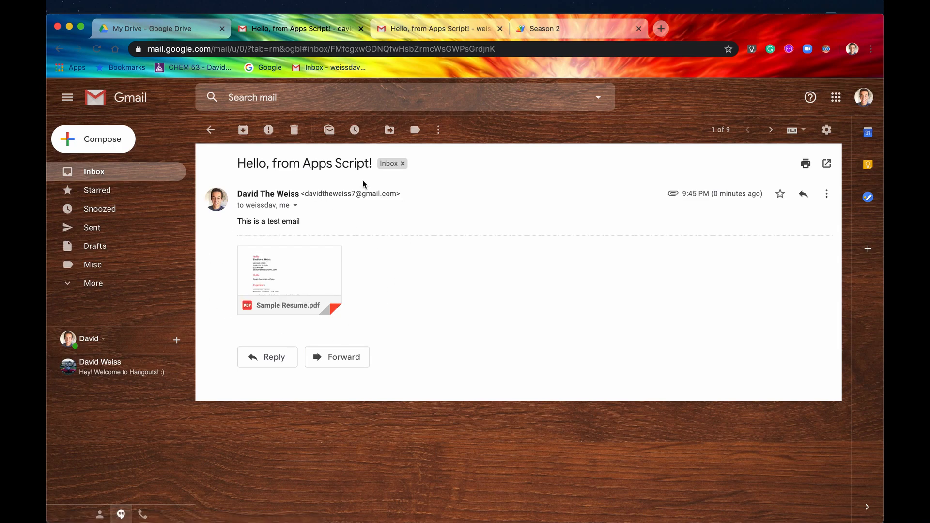
click(288, 270)
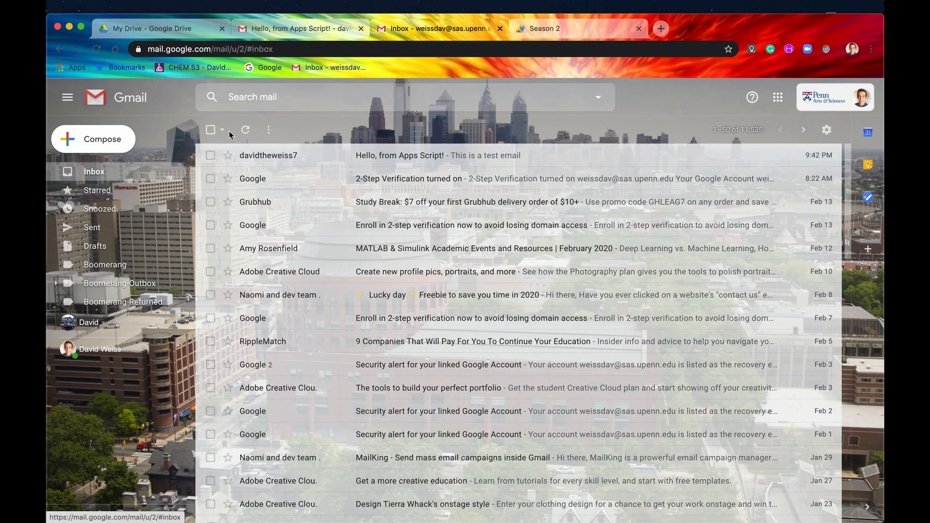
Refresh the university Gmail inbox to look for the new test email
click(245, 129)
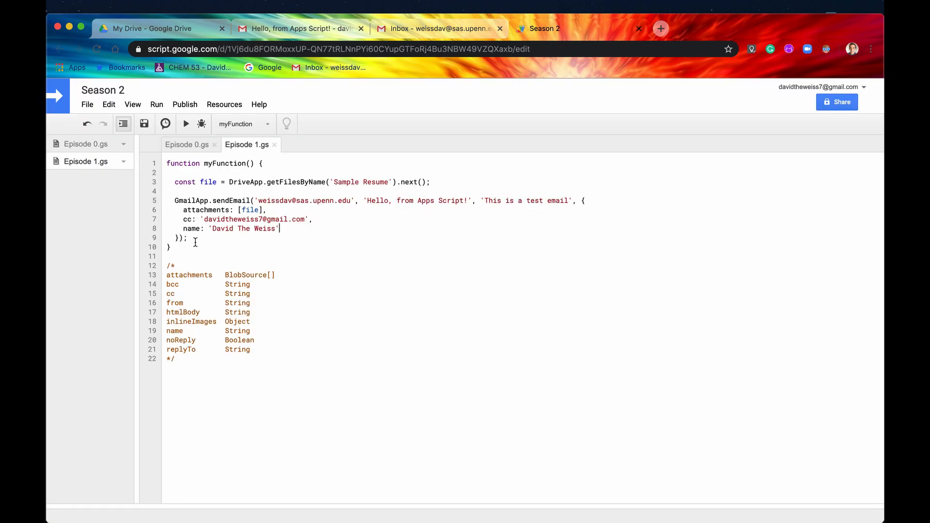
Switch to the weissdav inbox to find the email from 'David The Weiss'
double_click(243, 228)
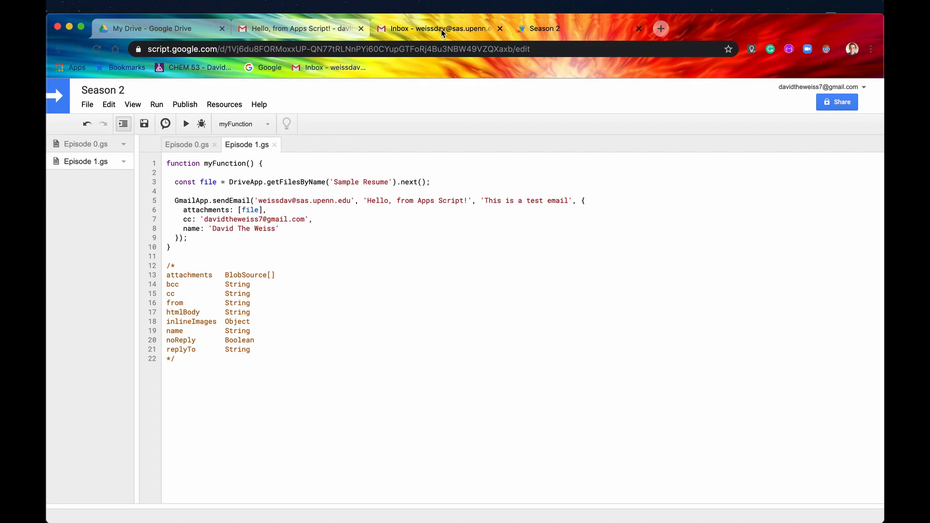
click(438, 28)
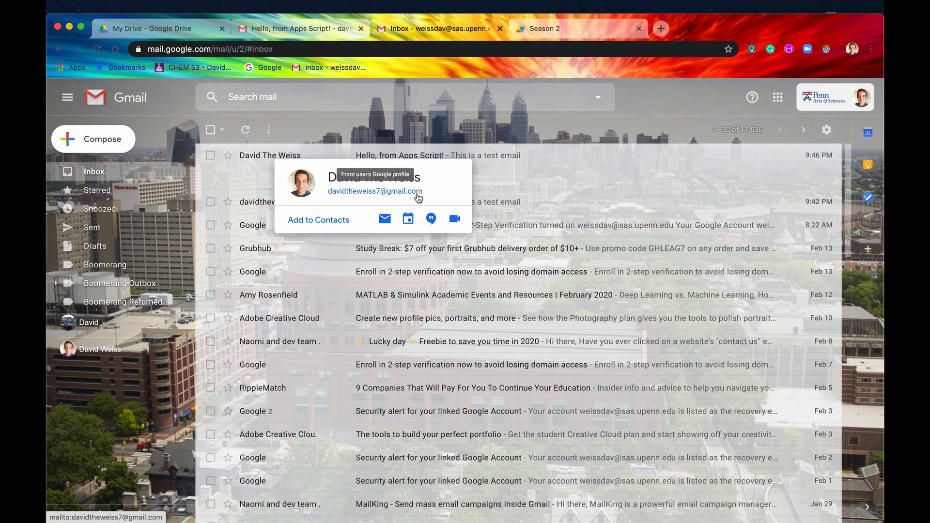
mouse_move(490, 159)
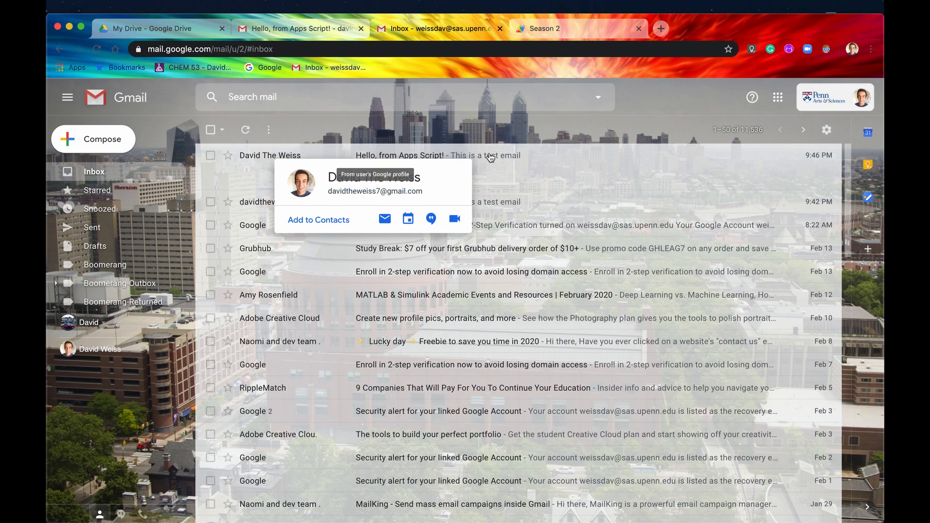